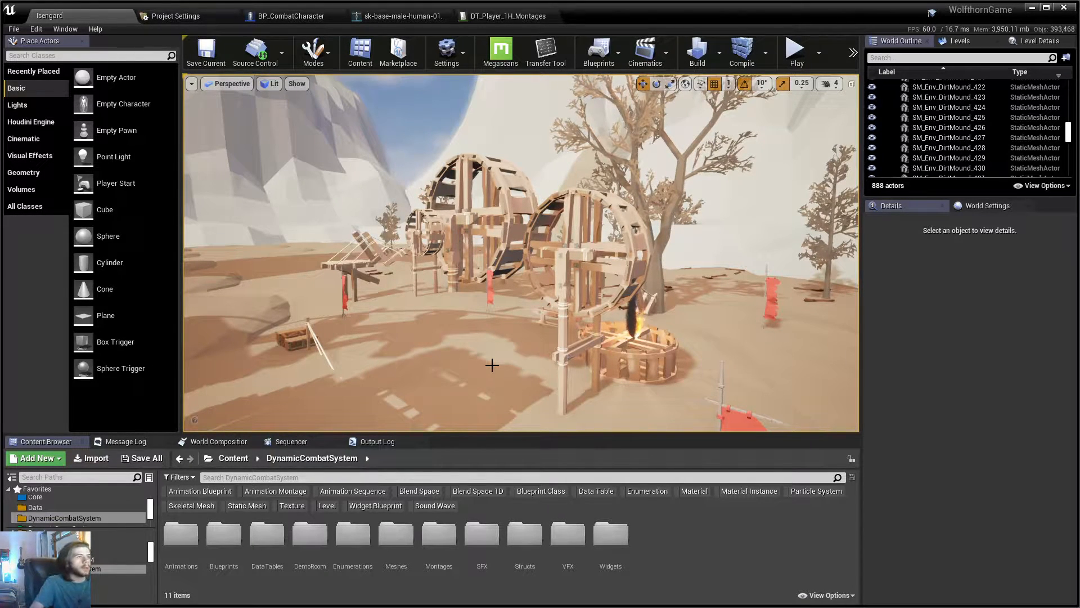
{"action": "mouse_move", "coordinate": [267, 534]}
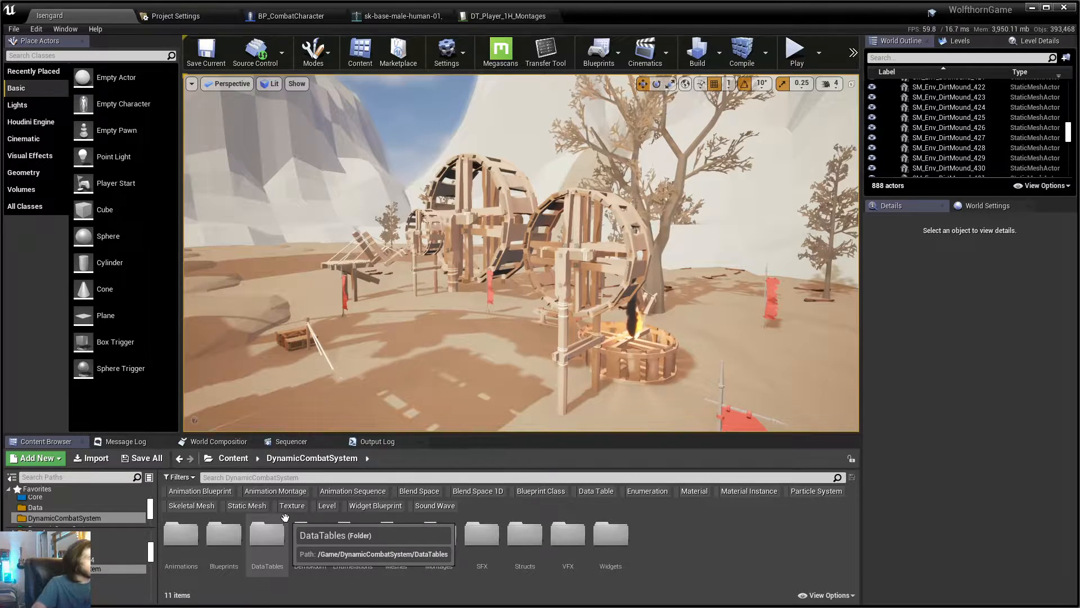
{"action": "mouse_move", "coordinate": [340, 533]}
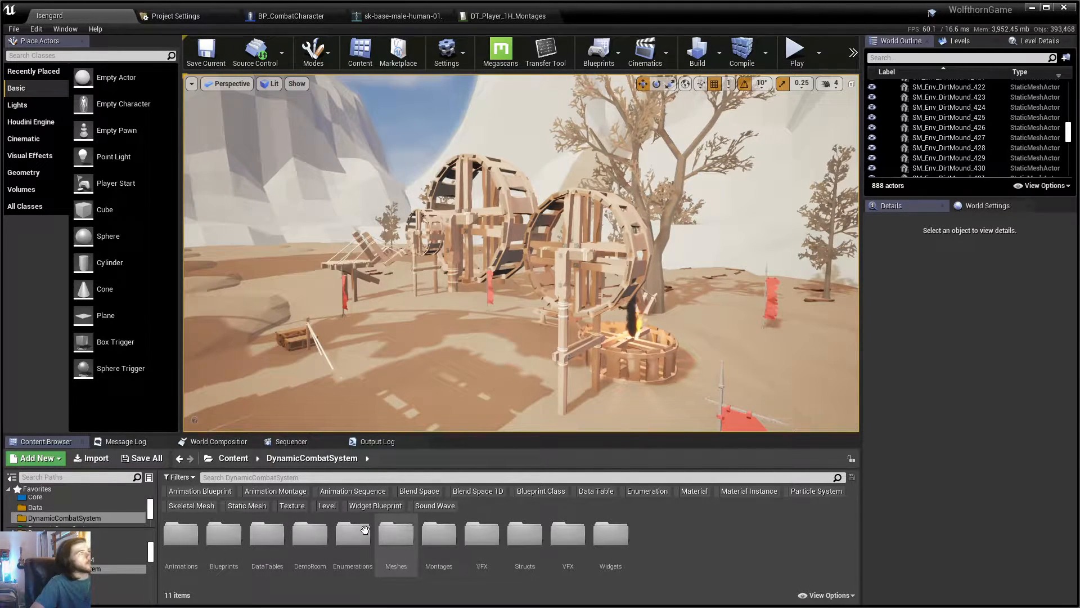
{"action": "mouse_move", "coordinate": [353, 534]}
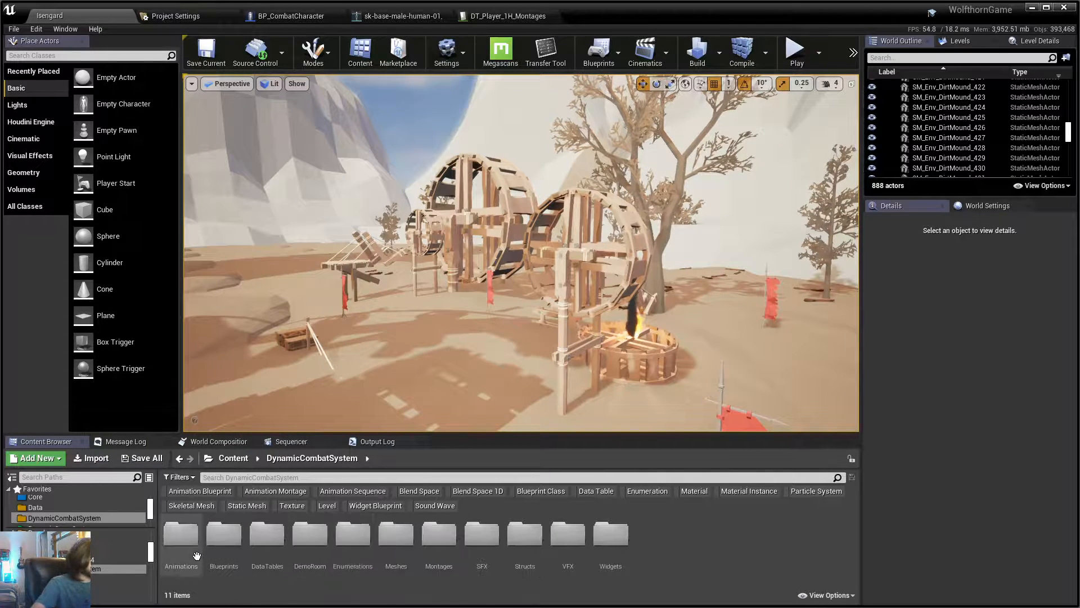
{"action": "mouse_move", "coordinate": [180, 534]}
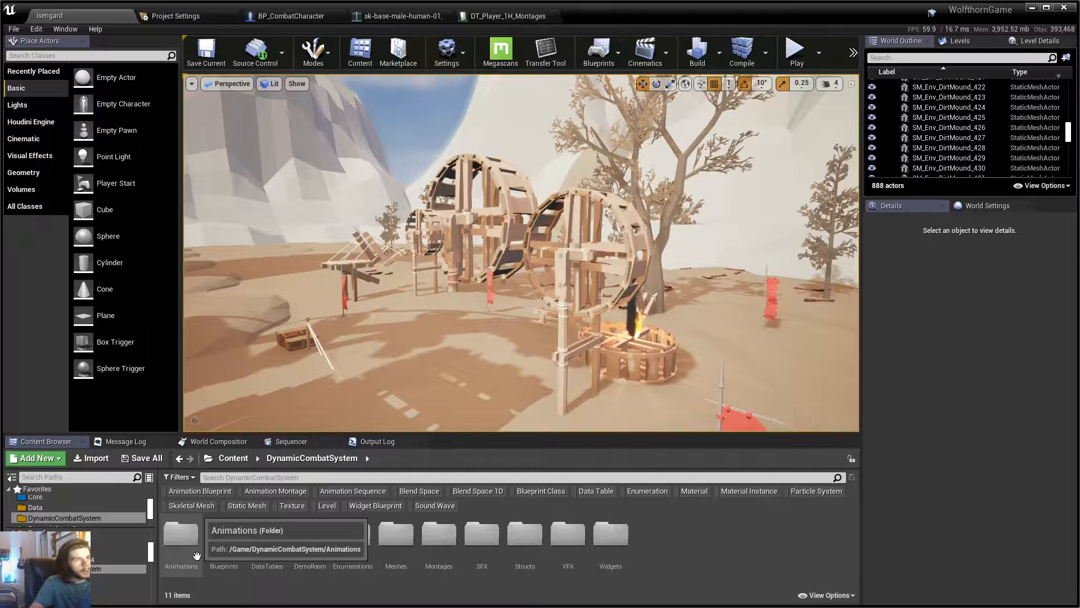
- Browse the Animations folder, then inspect BP_CombatCharacter's Get Montages graph
{"action": "left_click", "coordinate": [181, 533]}
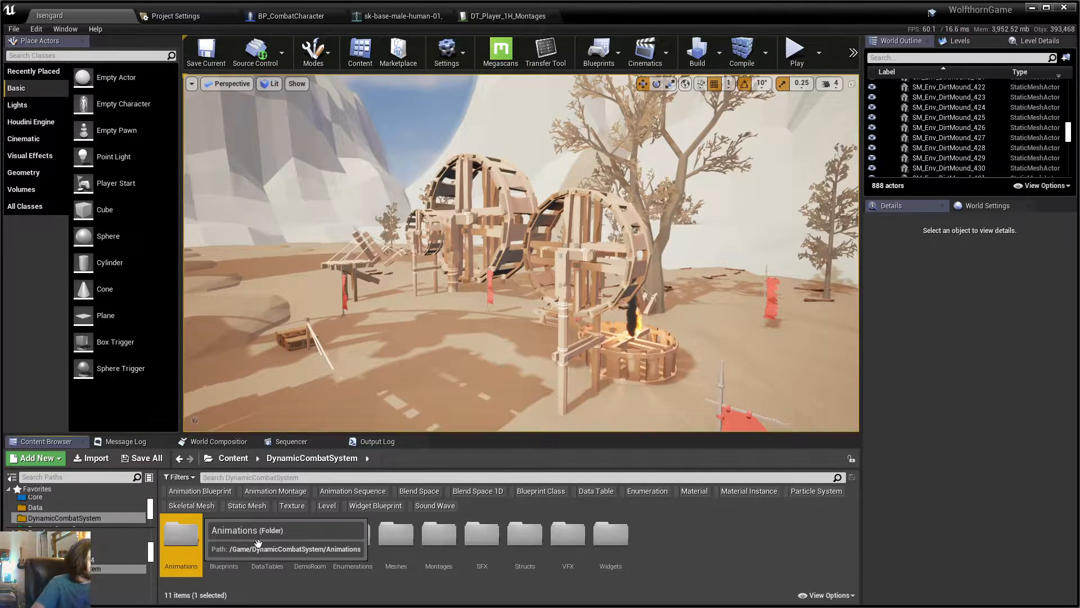
{"action": "double_click", "coordinate": [181, 534]}
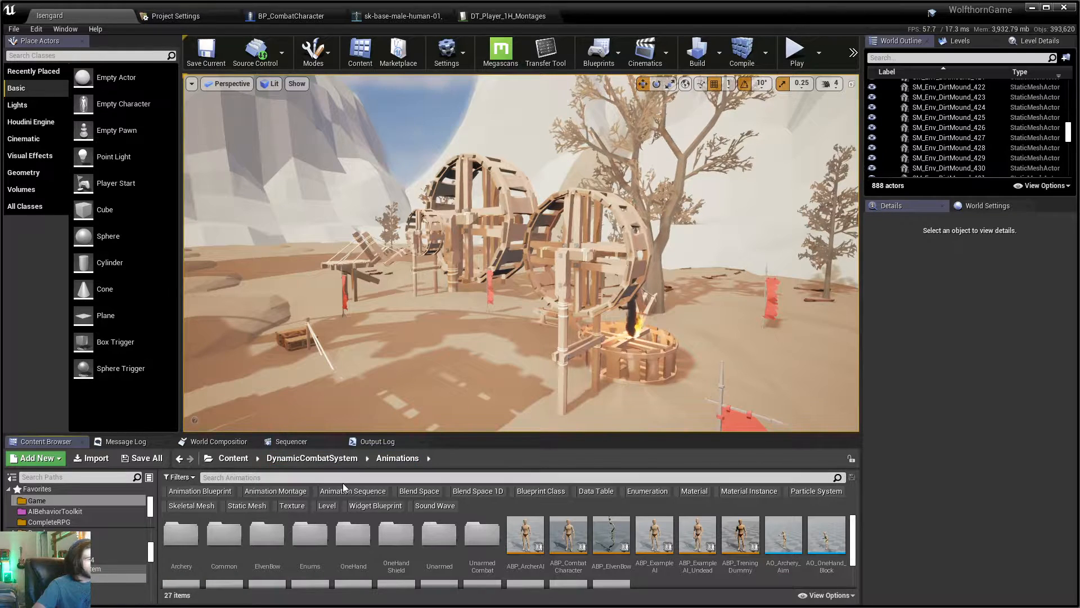
{"action": "left_click", "coordinate": [233, 457]}
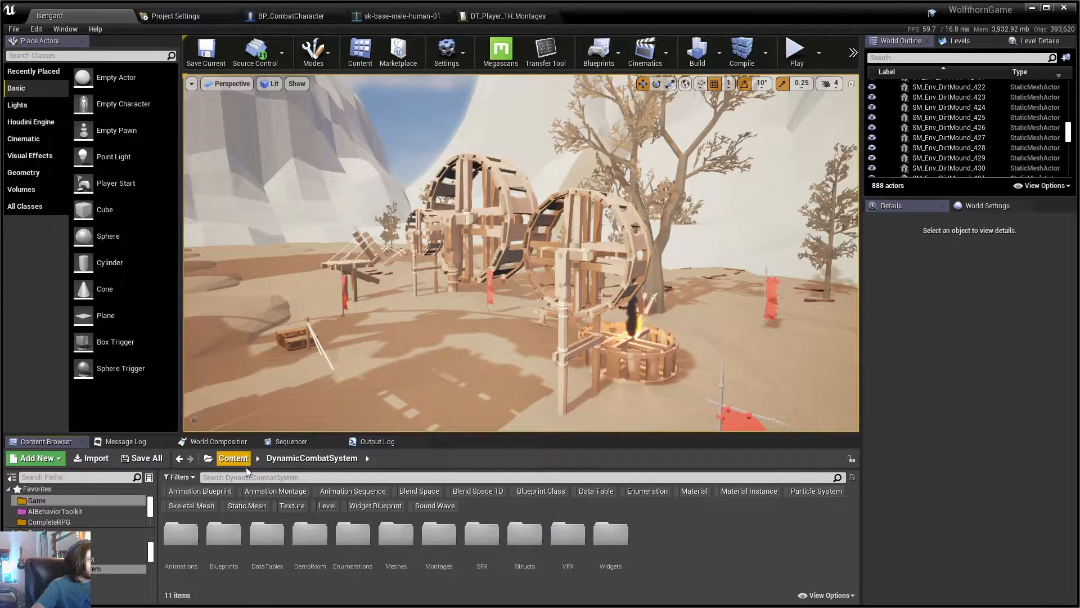
{"action": "left_click", "coordinate": [292, 16]}
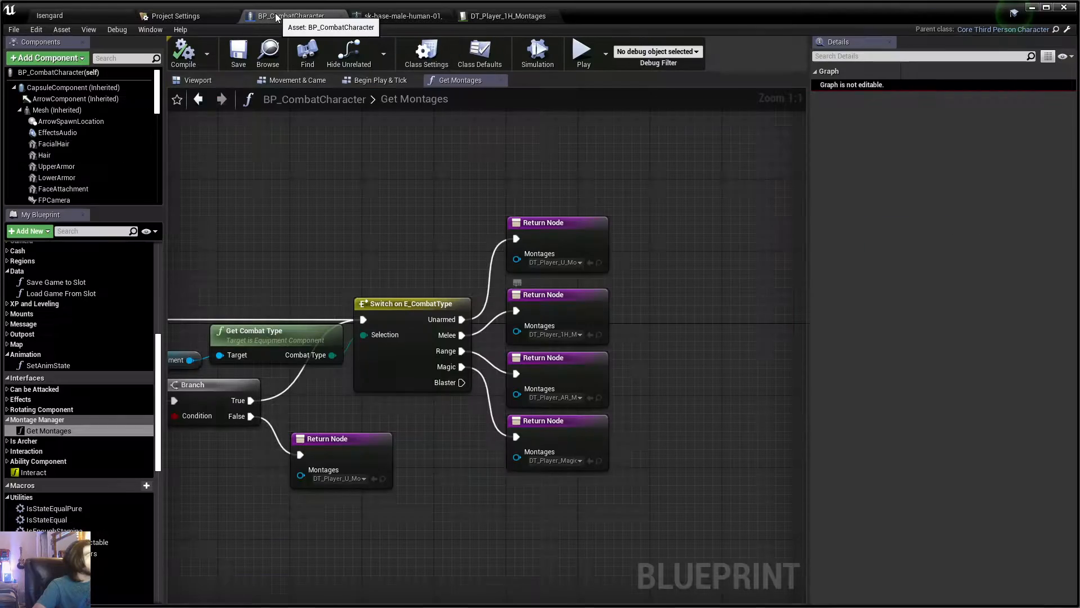
{"action": "scroll", "scroll_direction": "down", "scroll_amount": 3}
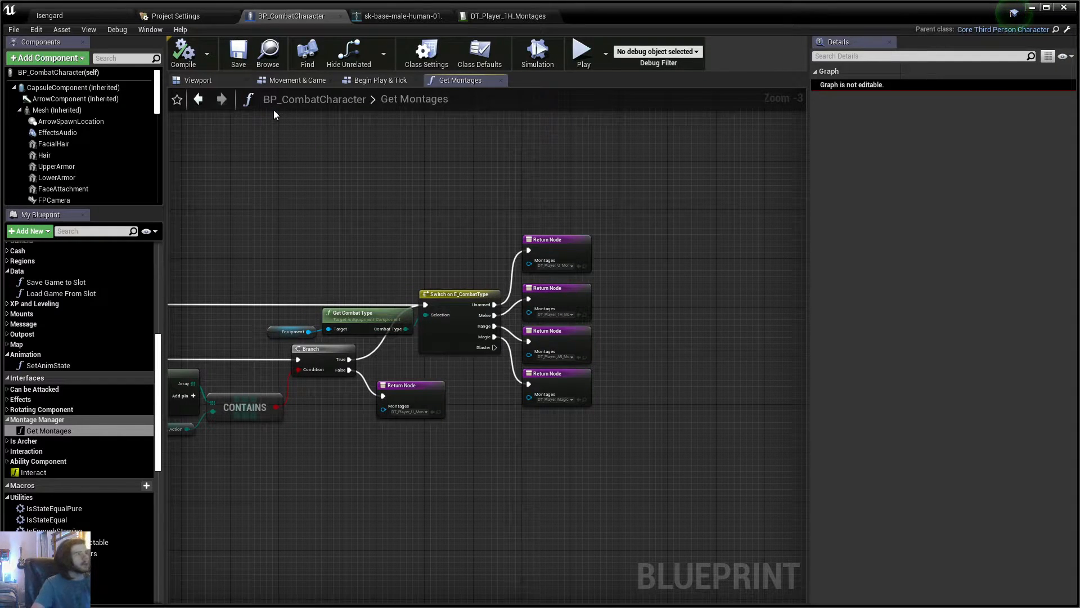
{"action": "mouse_move", "coordinate": [222, 95]}
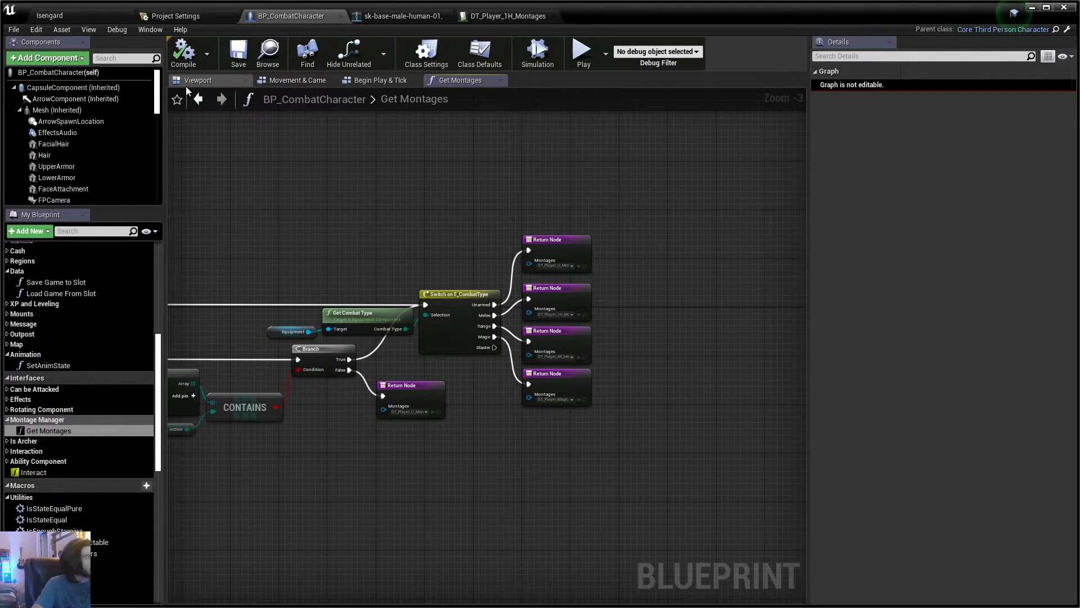
- Back in the level editor, open DataTables and highlight DT_Player_1H_Montages
{"action": "left_click", "coordinate": [199, 80]}
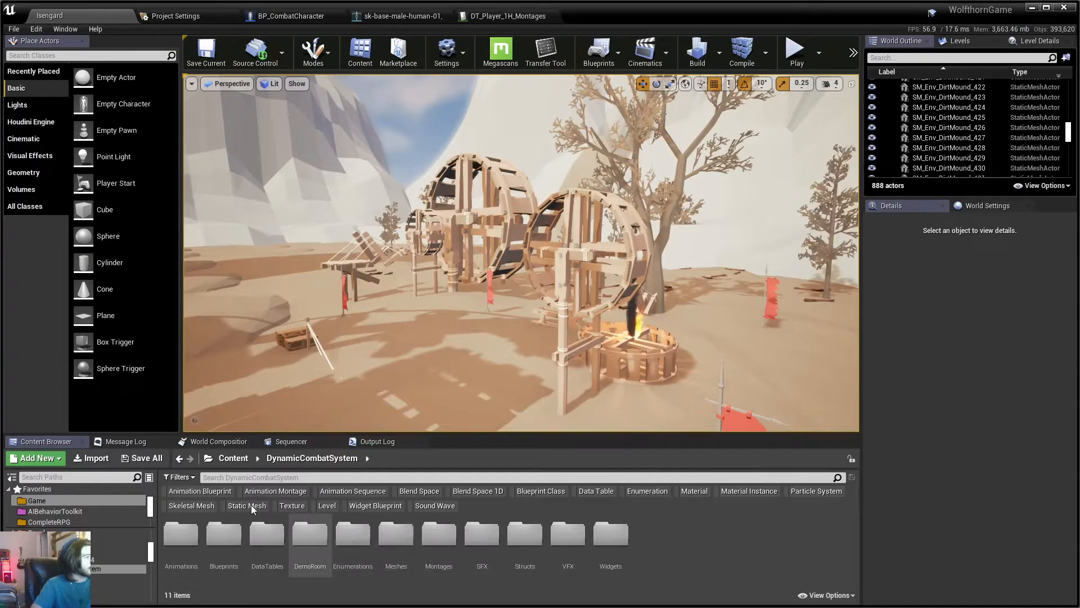
{"action": "mouse_move", "coordinate": [224, 534]}
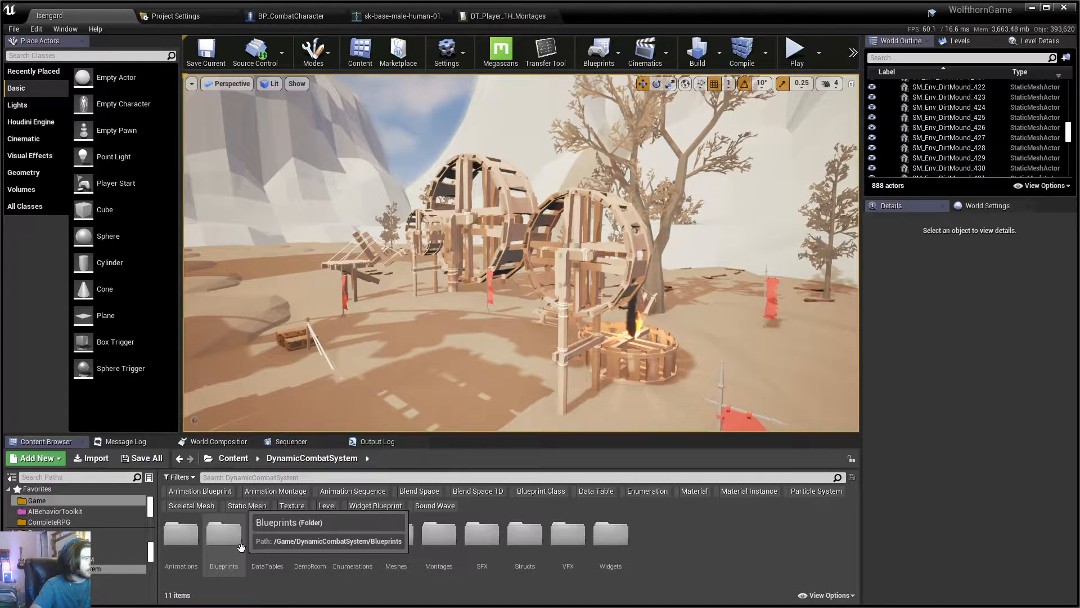
{"action": "double_click", "coordinate": [223, 534]}
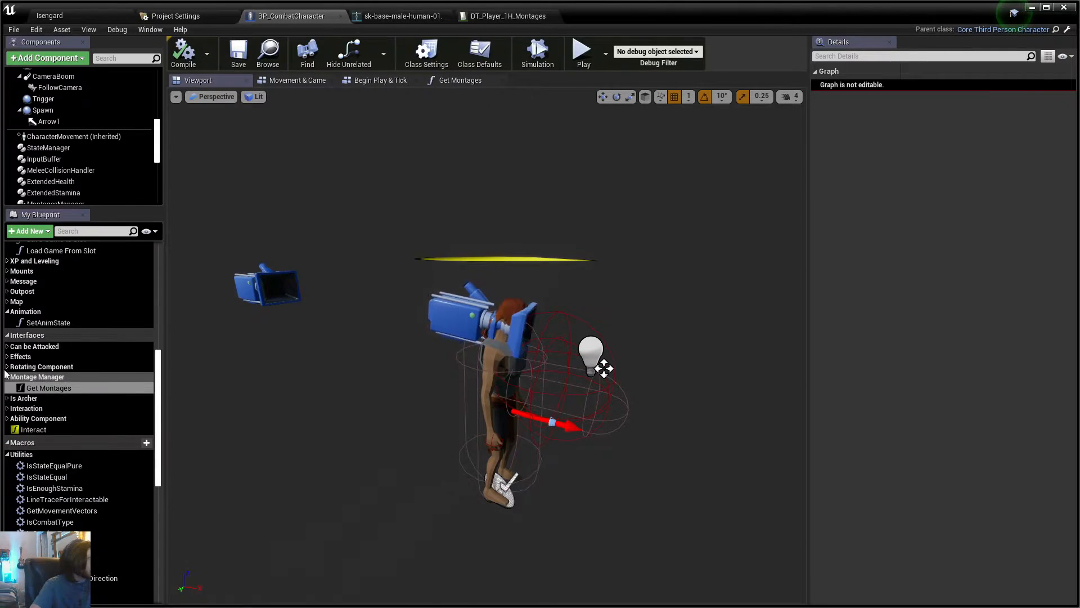
{"action": "left_click", "coordinate": [459, 80]}
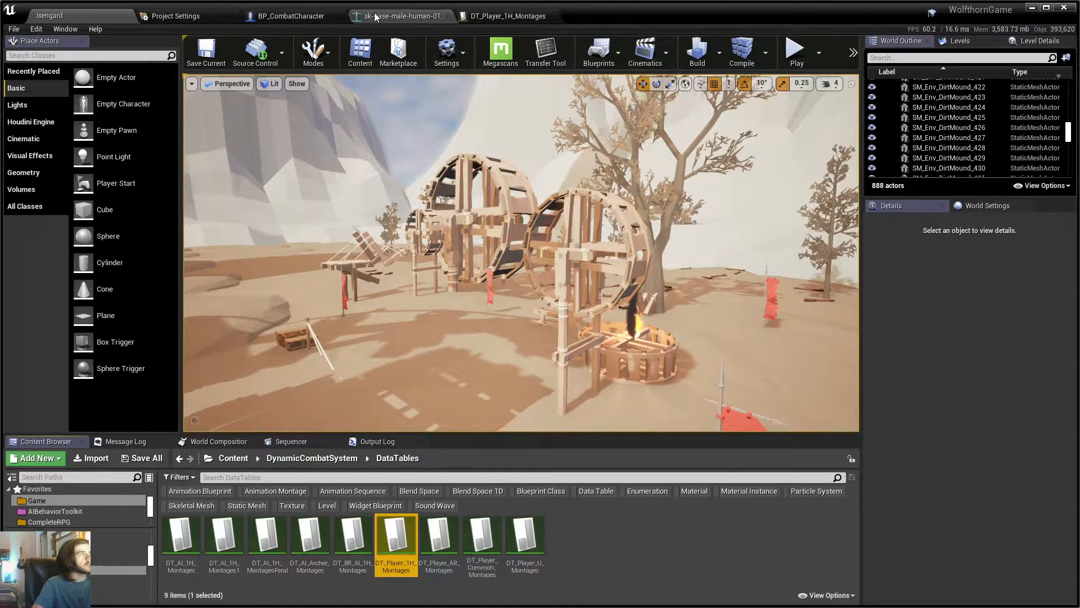
- Open DT_Player_1H_Montages and review its LightAttack row holding two montages
{"action": "left_click", "coordinate": [292, 15]}
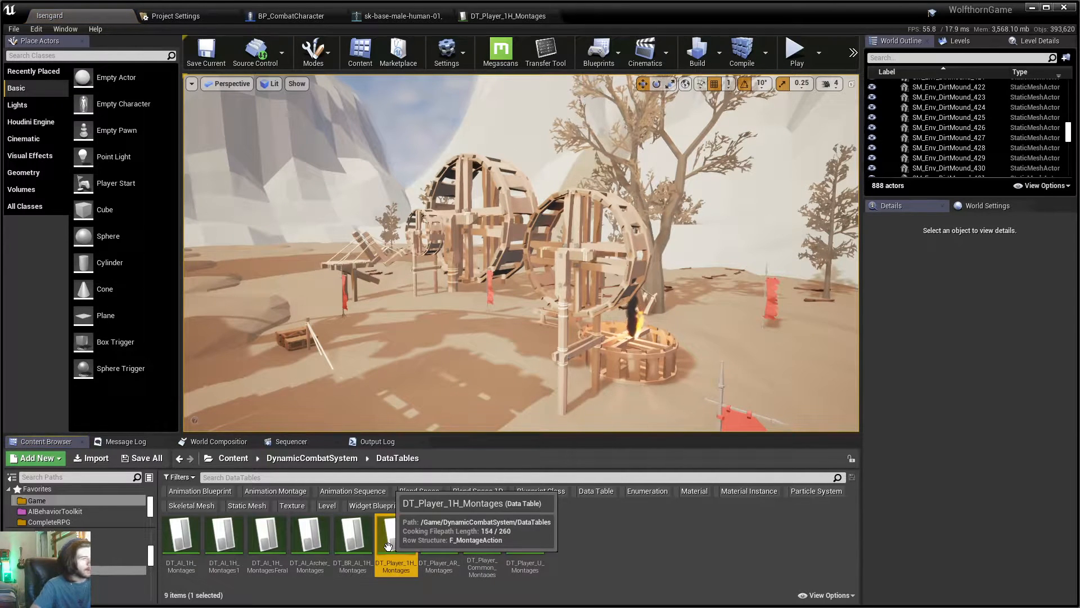
{"action": "double_click", "coordinate": [395, 536]}
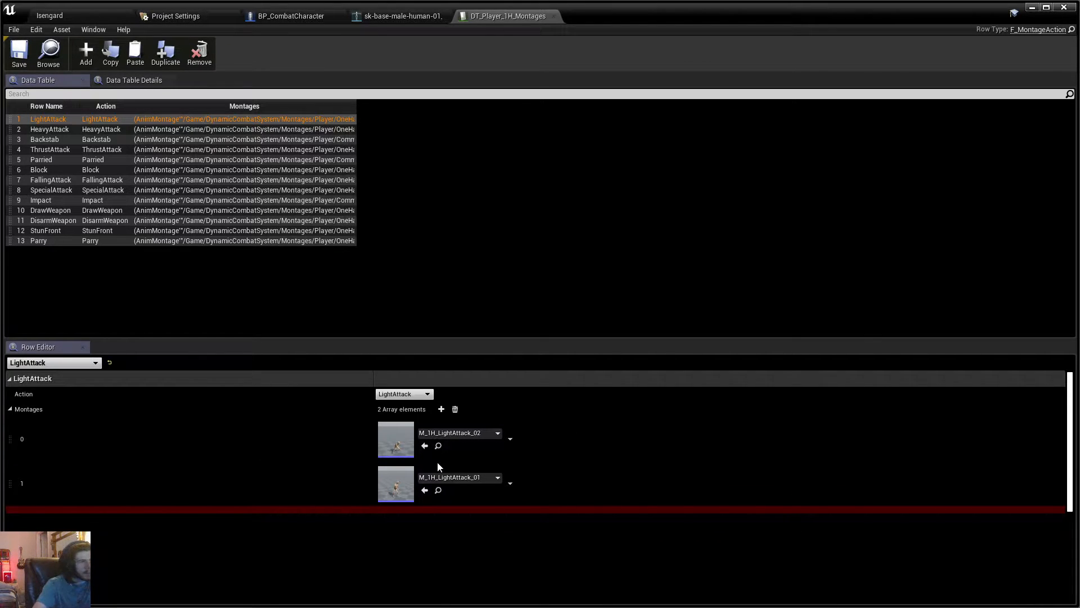
{"action": "mouse_move", "coordinate": [438, 446]}
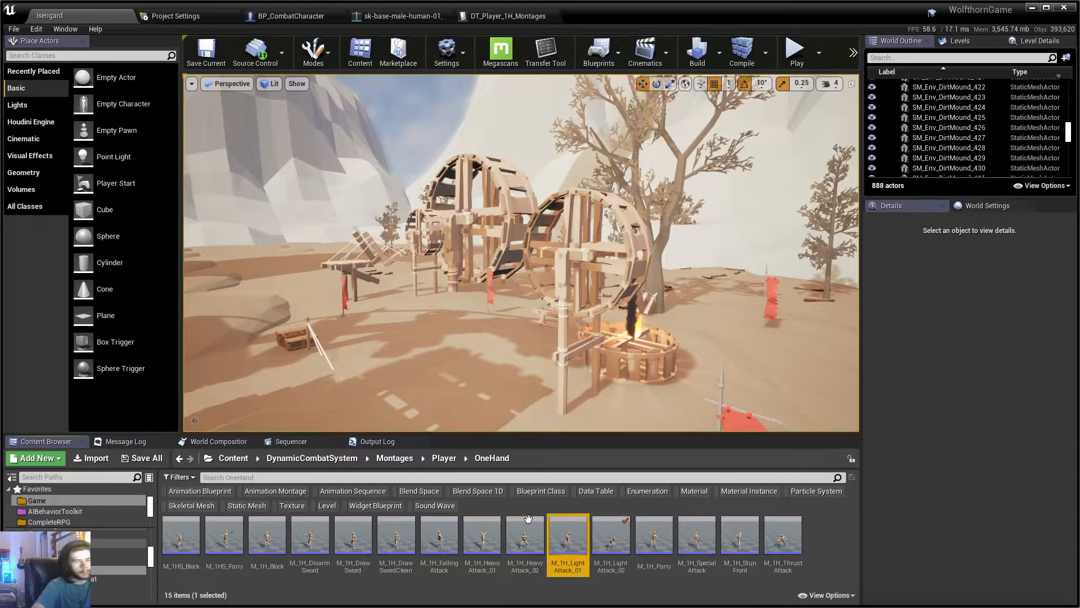
{"action": "mouse_move", "coordinate": [551, 524]}
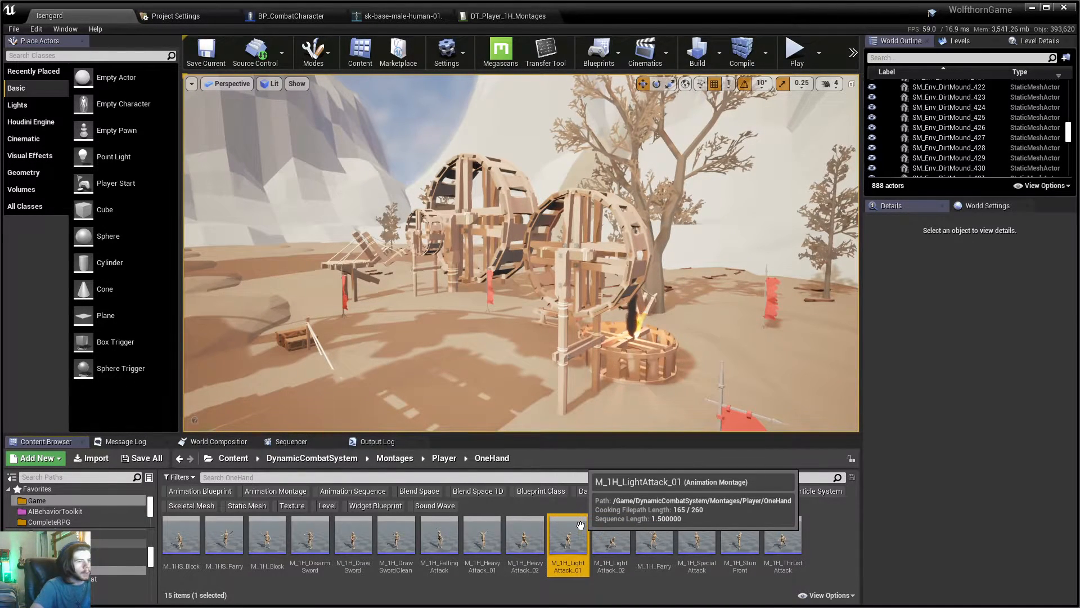
- Open M_1H_LightAttack_01 and add a fourth, empty notify track
{"action": "double_click", "coordinate": [567, 536]}
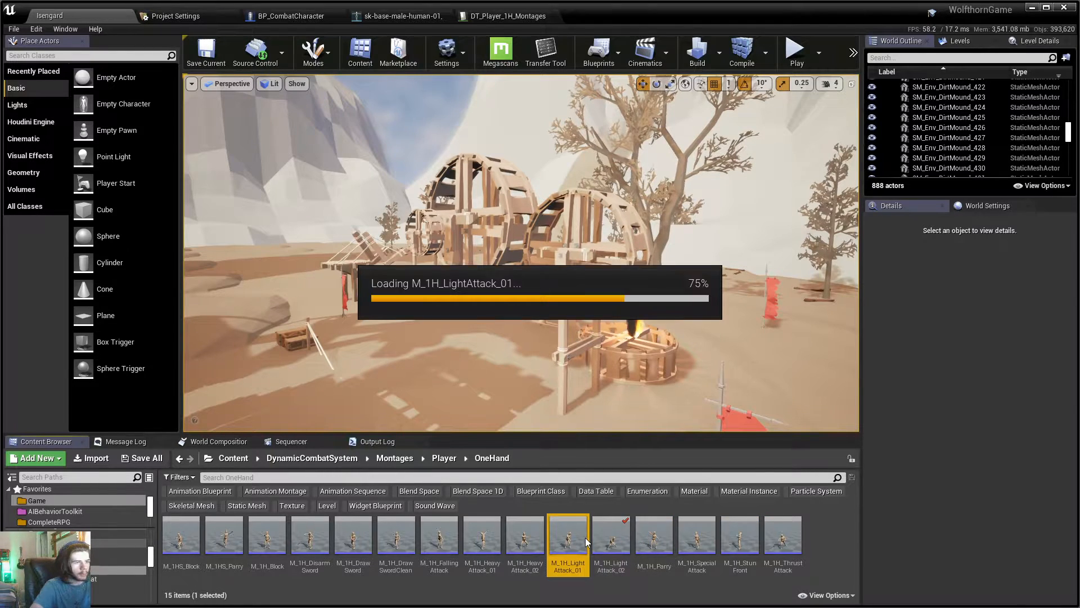
{"action": "double_click", "coordinate": [567, 537]}
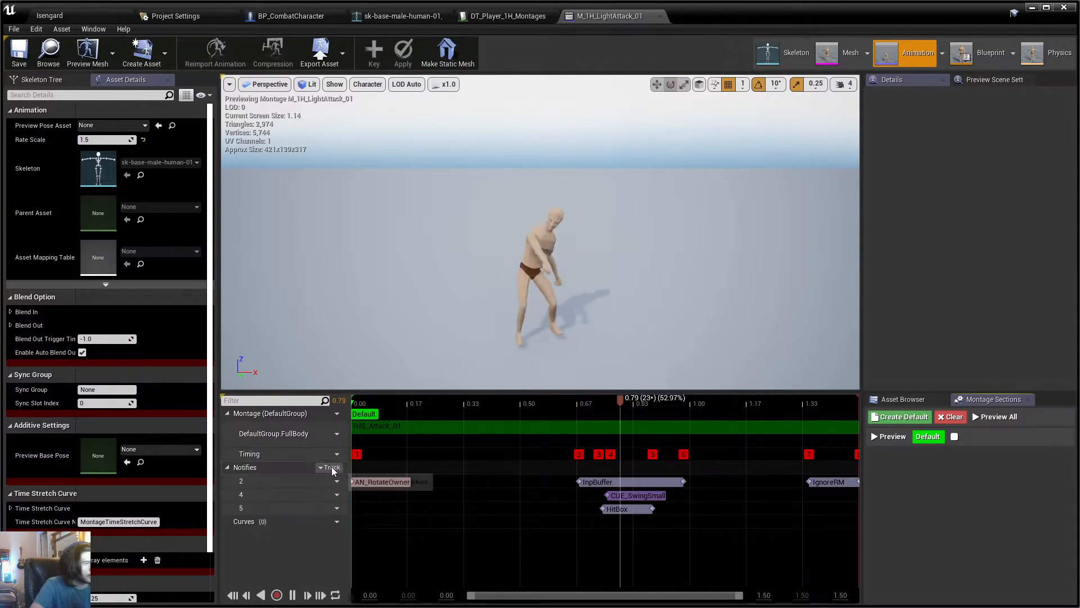
{"action": "left_click", "coordinate": [331, 467]}
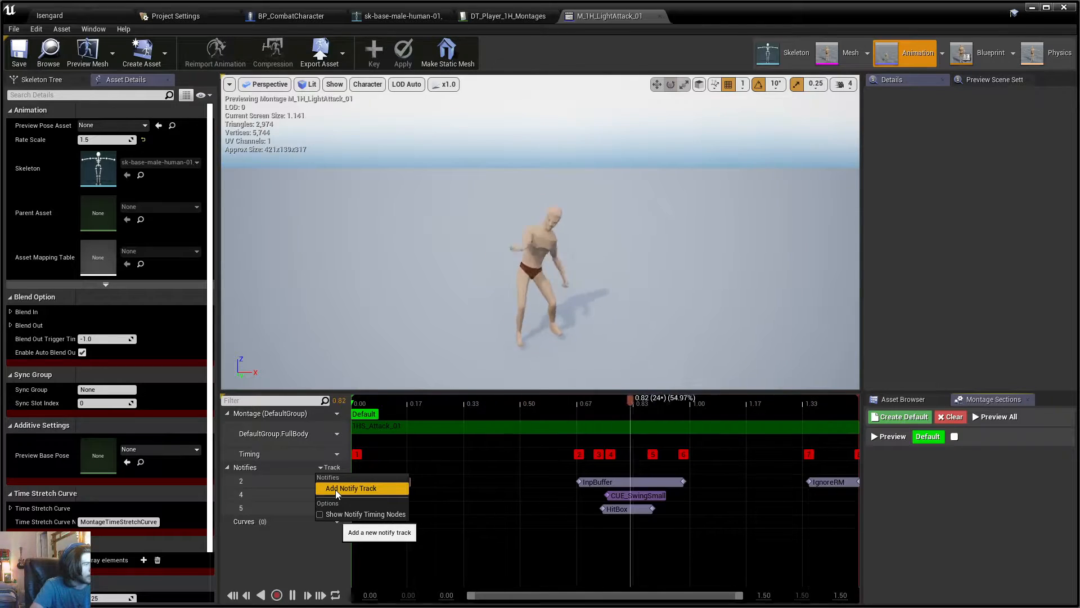
{"action": "left_click", "coordinate": [350, 487]}
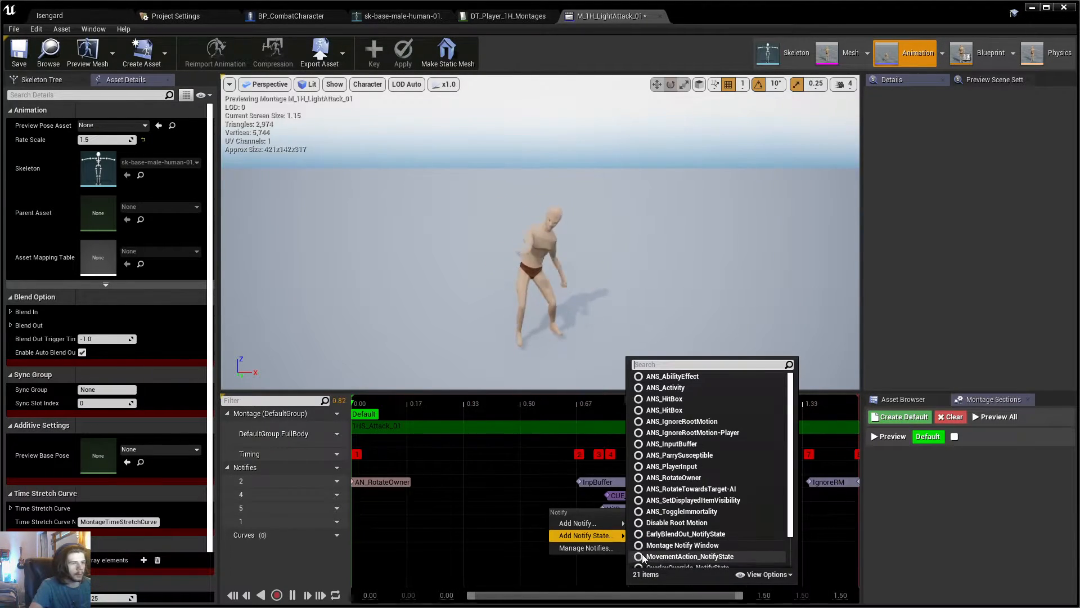
{"action": "left_click", "coordinate": [663, 398]}
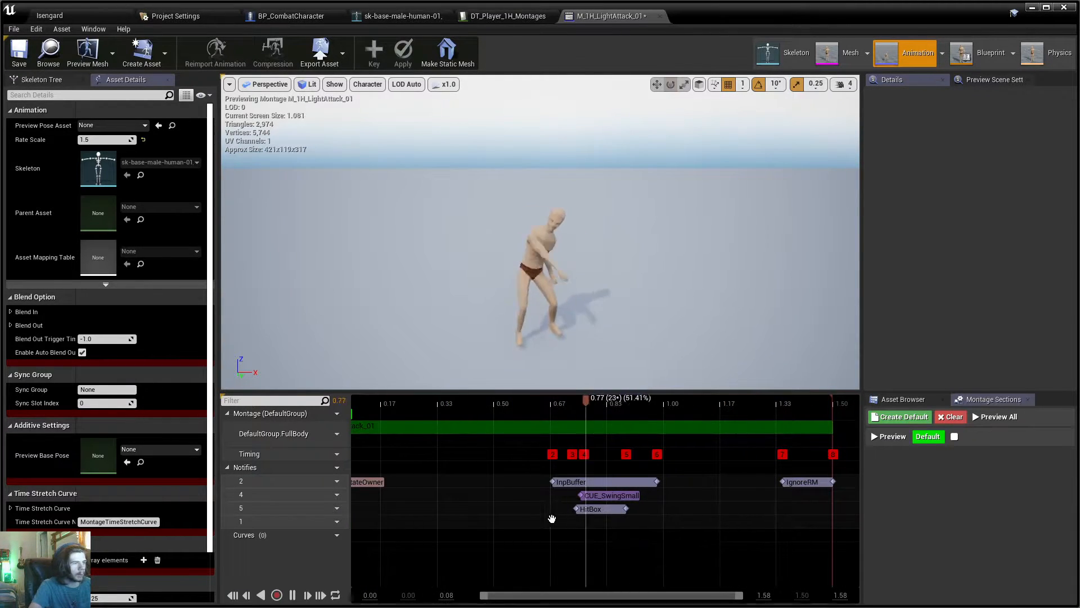
- Add a Trail notify state to track 1 by searching 'tra', and show its Details
{"action": "right_click", "coordinate": [563, 525]}
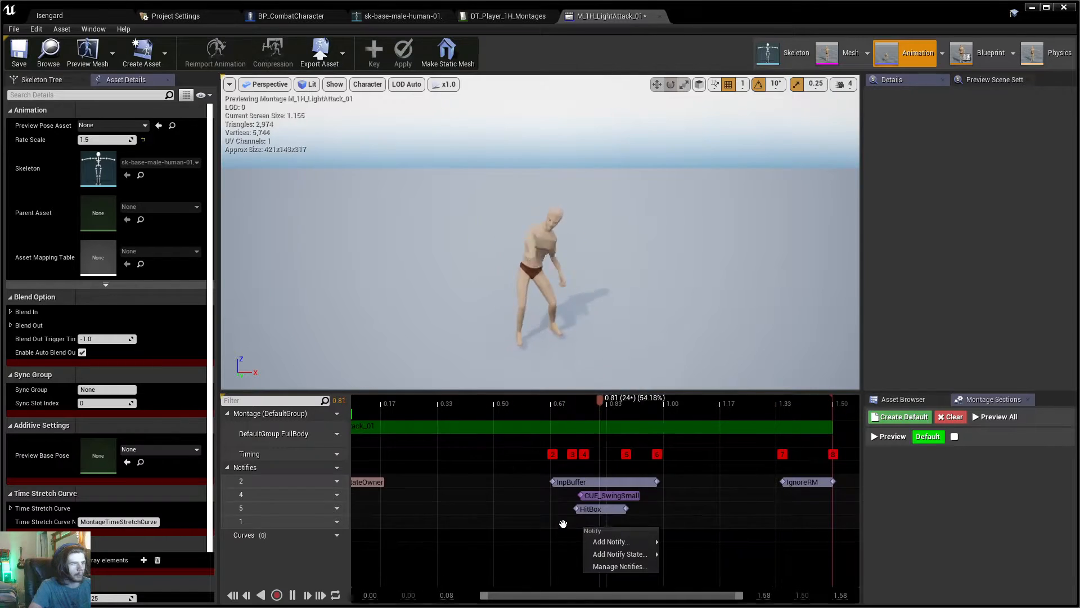
{"action": "left_click", "coordinate": [620, 553]}
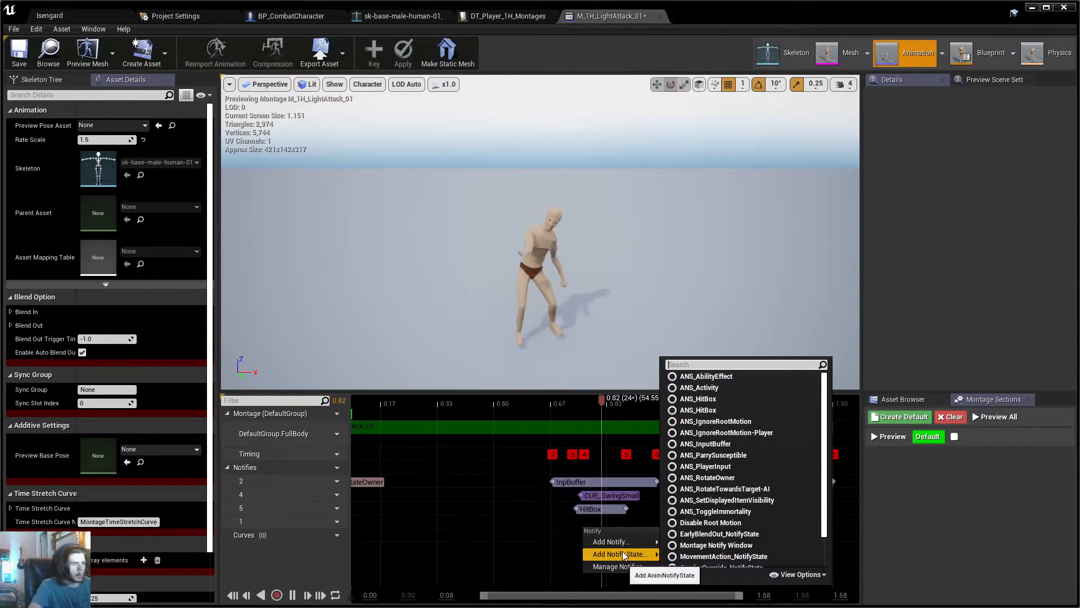
{"action": "left_click", "coordinate": [714, 421]}
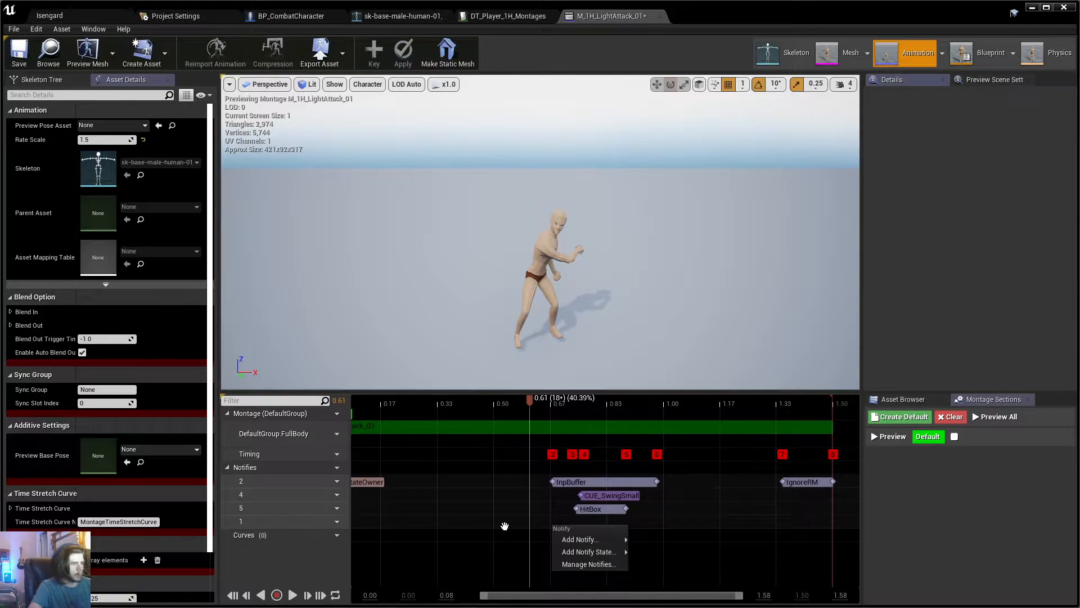
{"action": "left_click", "coordinate": [580, 539]}
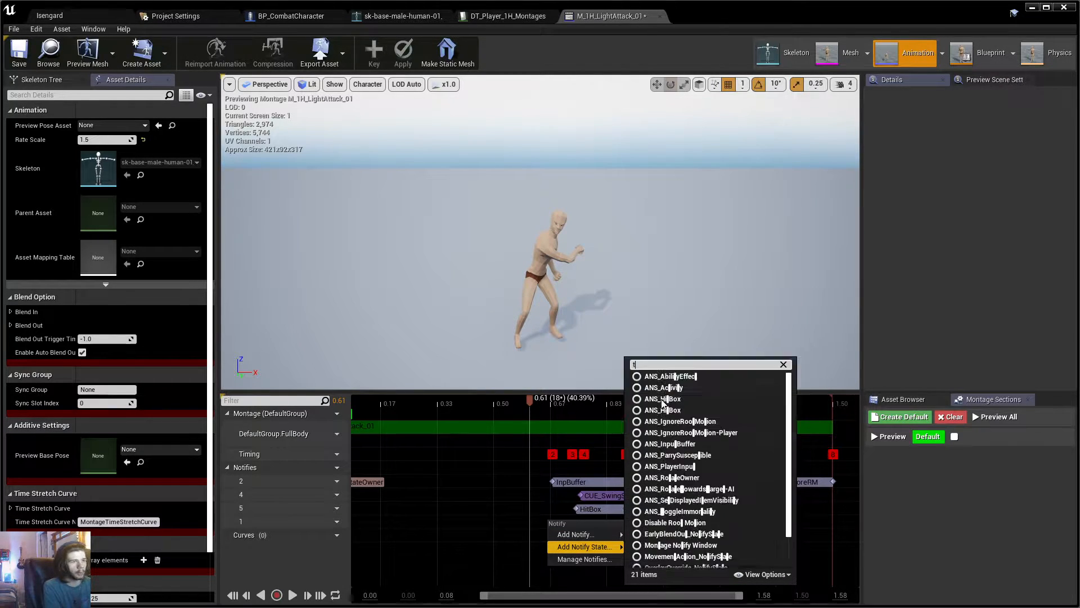
{"action": "type", "text": "tra"}
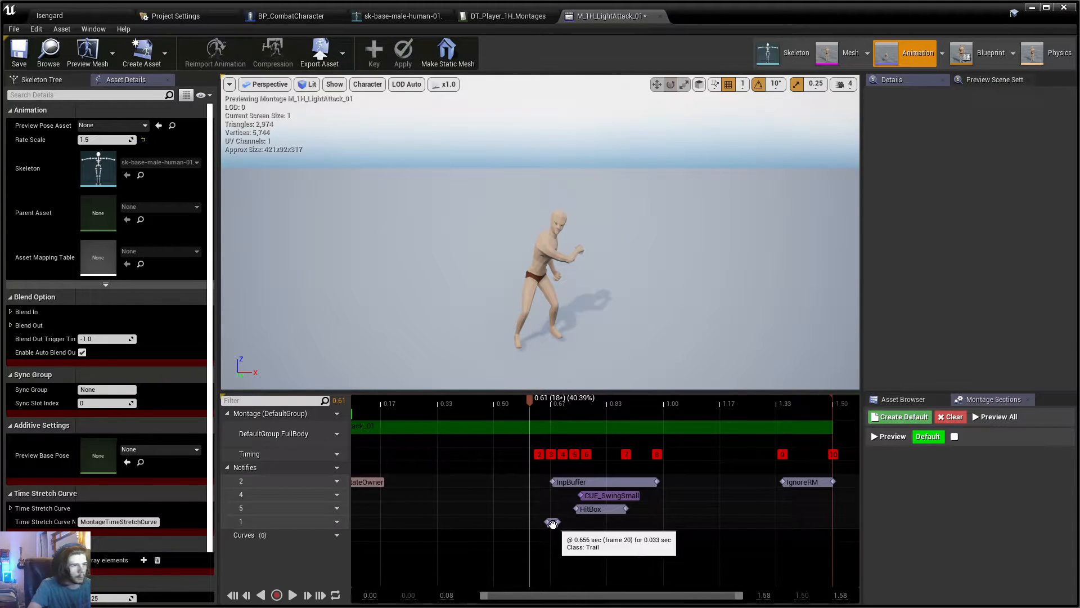
{"action": "left_click", "coordinate": [553, 522]}
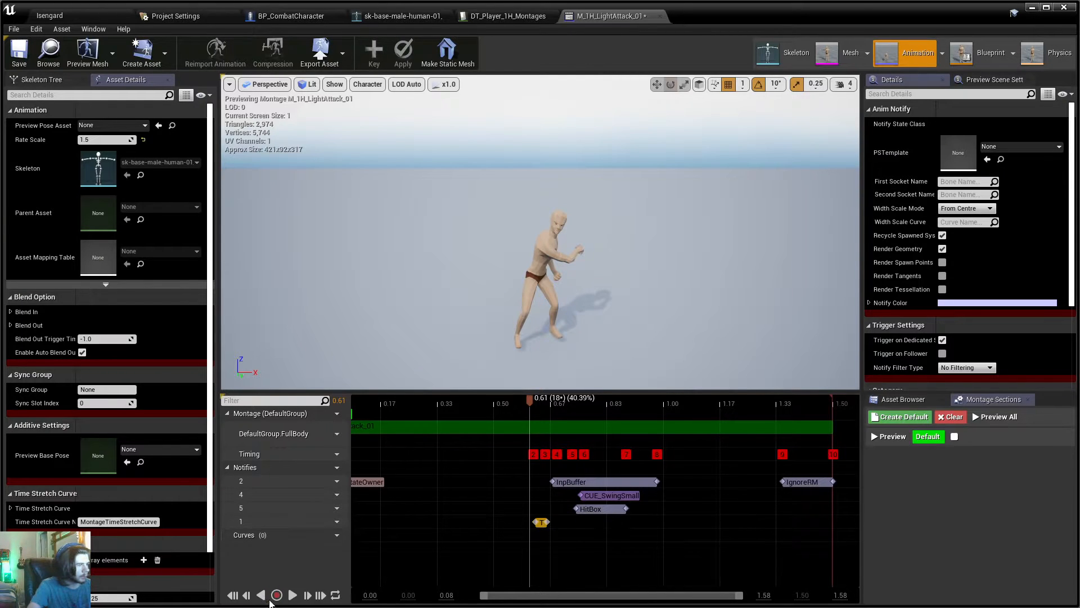
- Scrub the preview to the swing and move the Trail notify to start near 0.74 s (frame 22)
{"action": "left_click", "coordinate": [292, 595]}
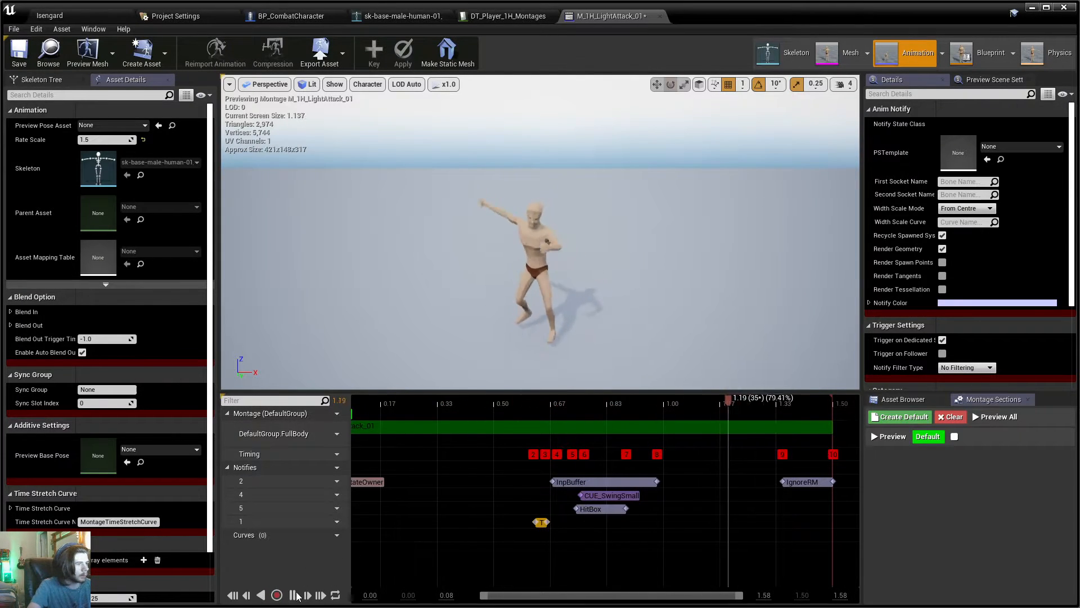
{"action": "left_click", "coordinate": [441, 403]}
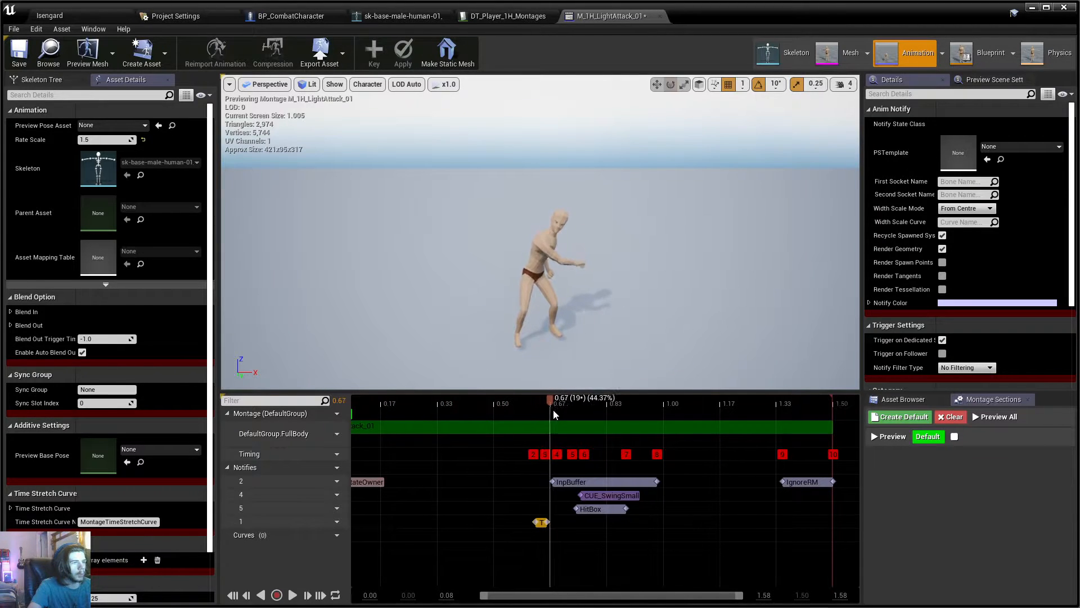
{"action": "left_click_drag", "start_coordinate": [553, 413], "coordinate": [579, 420]}
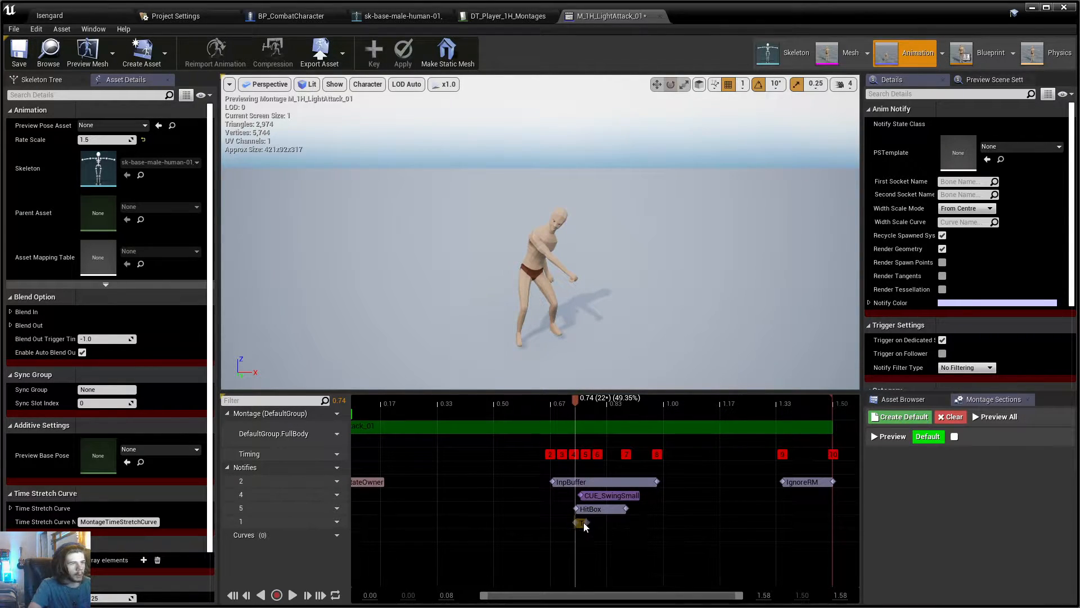
{"action": "mouse_move", "coordinate": [580, 521]}
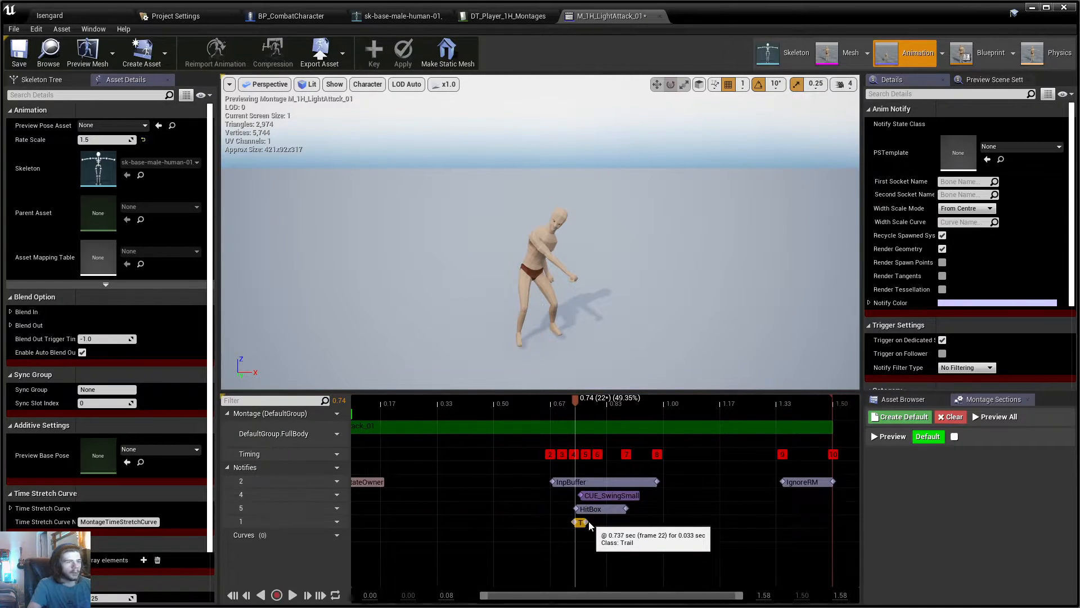
{"action": "left_click_drag", "start_coordinate": [580, 522], "coordinate": [798, 522]}
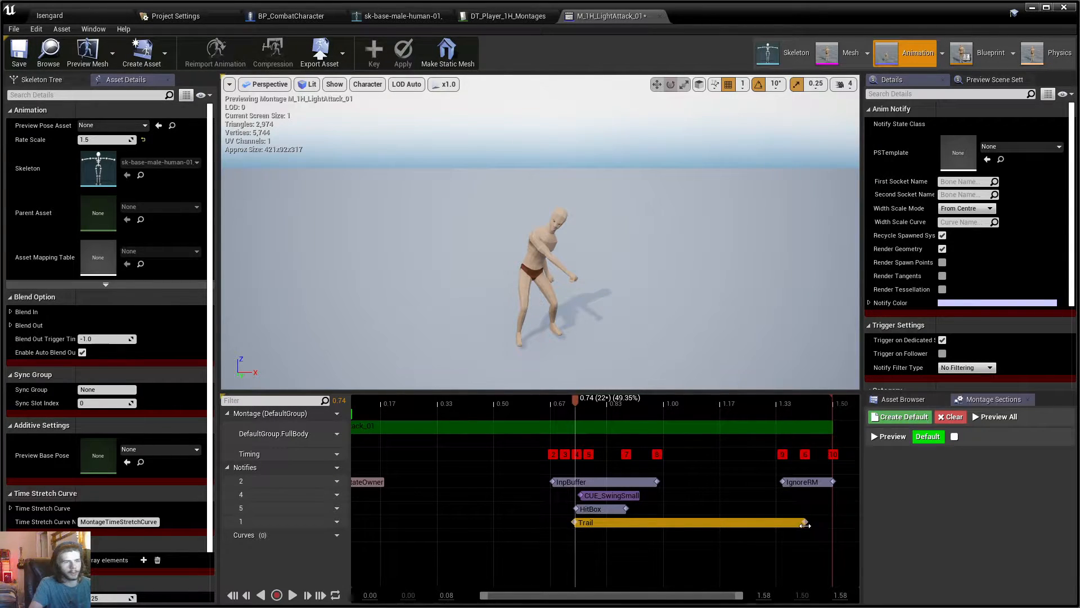
{"action": "left_click_drag", "start_coordinate": [806, 522], "coordinate": [689, 524]}
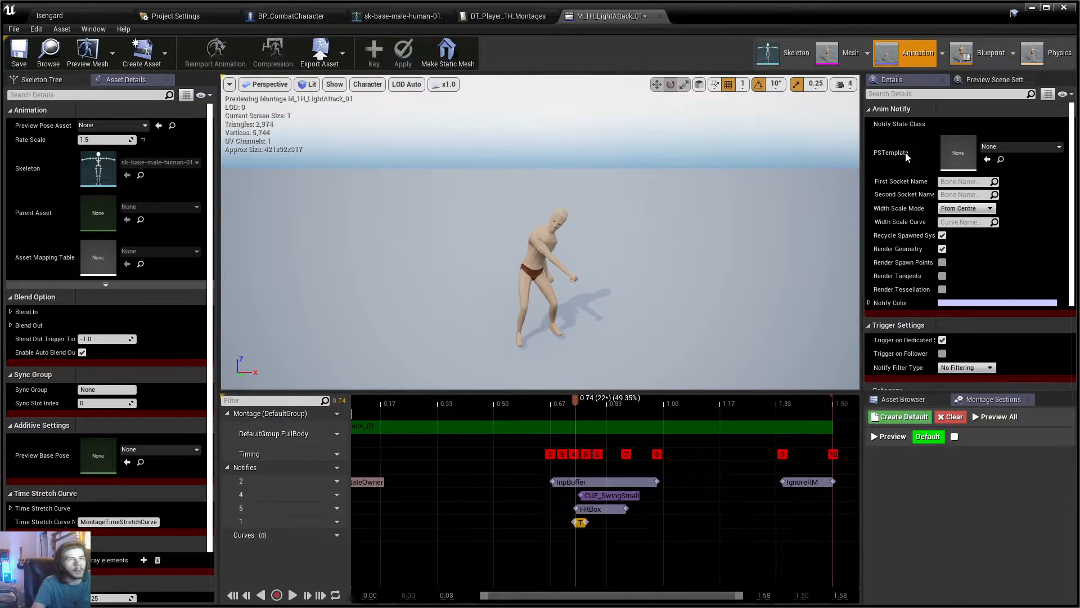
- In the level editor, browse TrailPack > Particles > Magic > Sword_Trail and select P_TMagic
{"action": "left_click", "coordinate": [957, 147]}
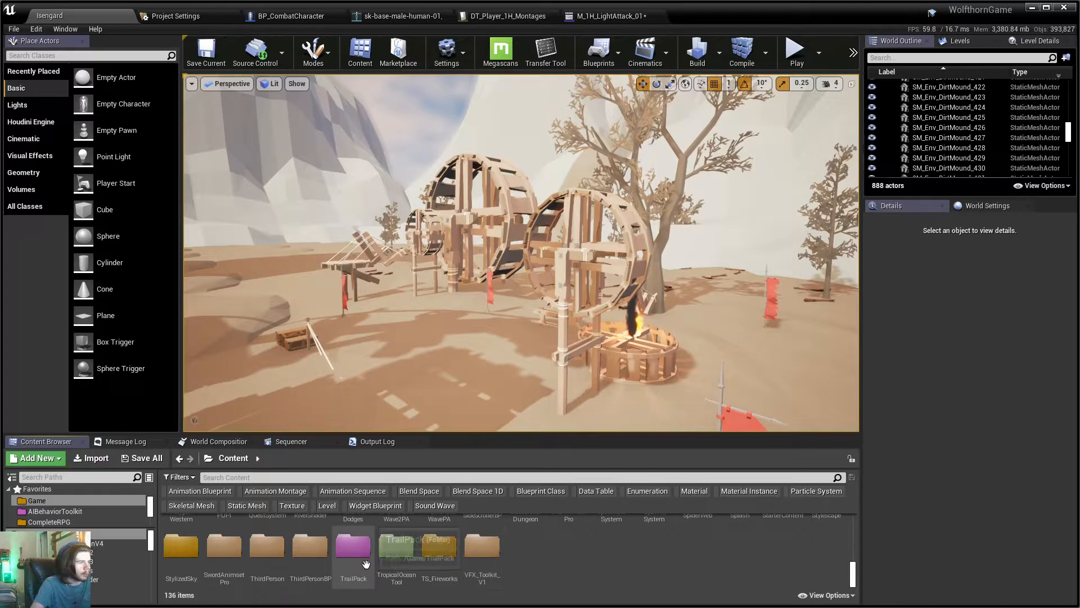
{"action": "double_click", "coordinate": [353, 547]}
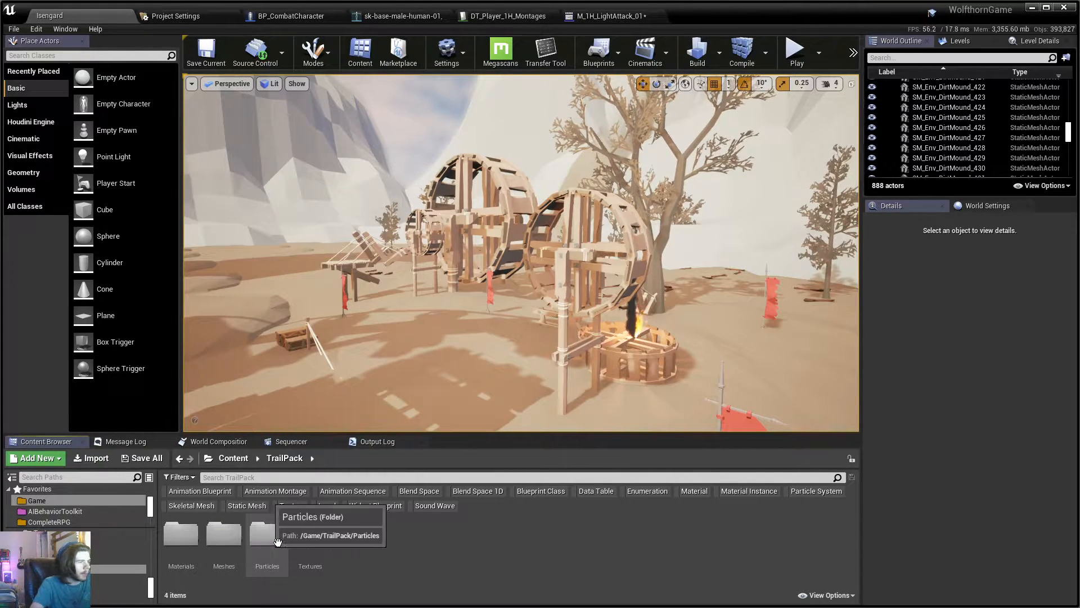
{"action": "double_click", "coordinate": [266, 534]}
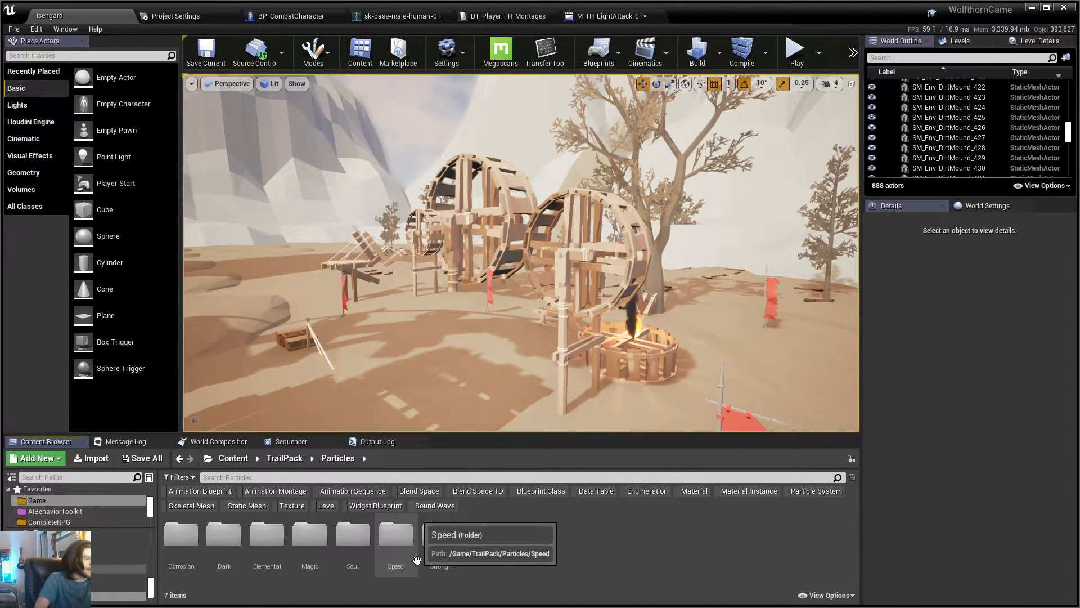
{"action": "mouse_move", "coordinate": [267, 555]}
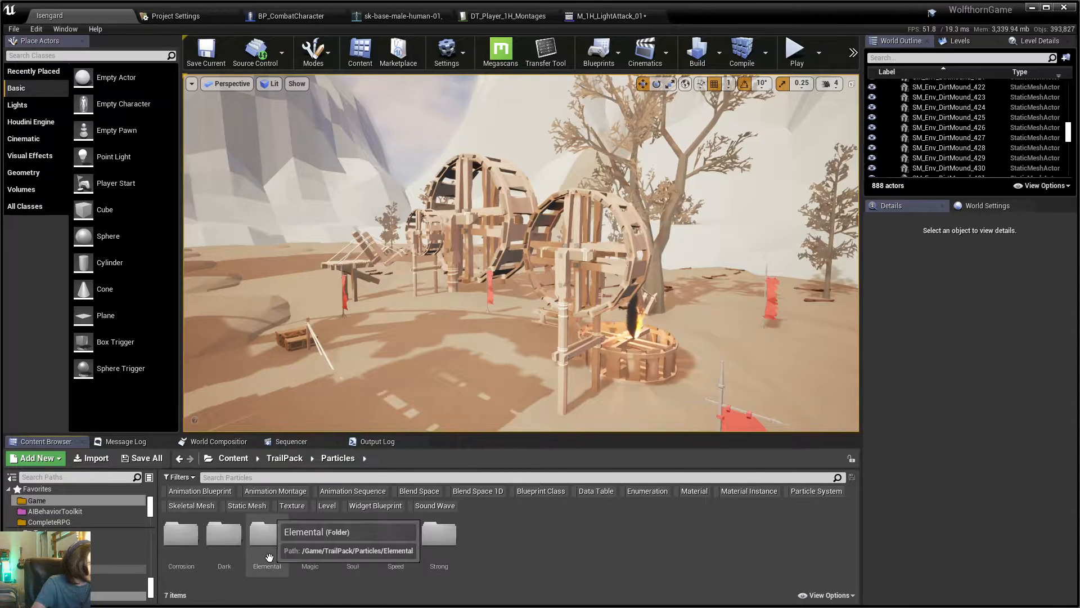
{"action": "double_click", "coordinate": [267, 534]}
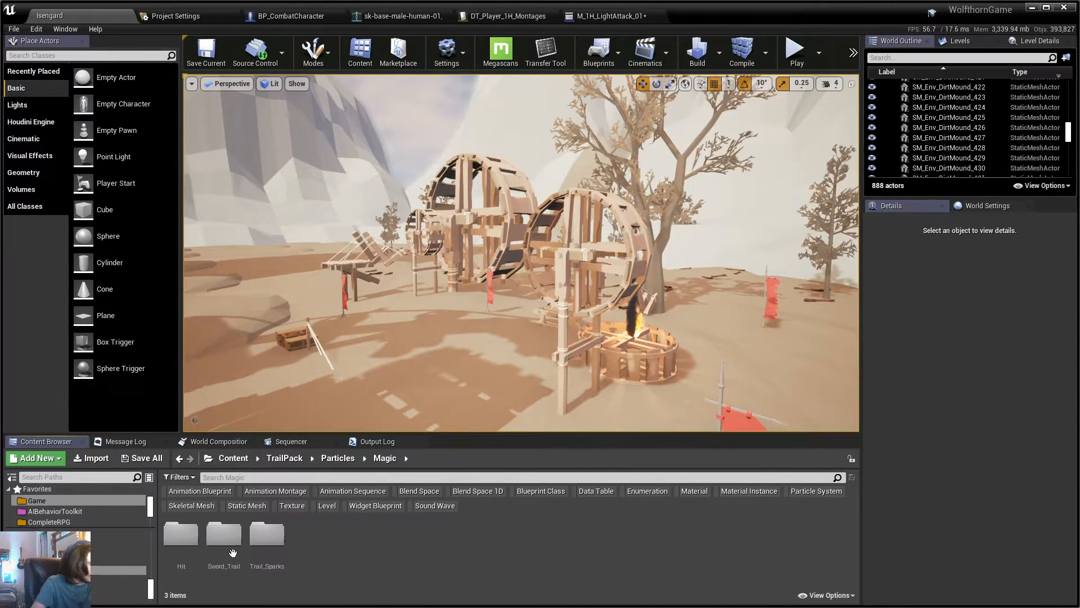
{"action": "double_click", "coordinate": [224, 534]}
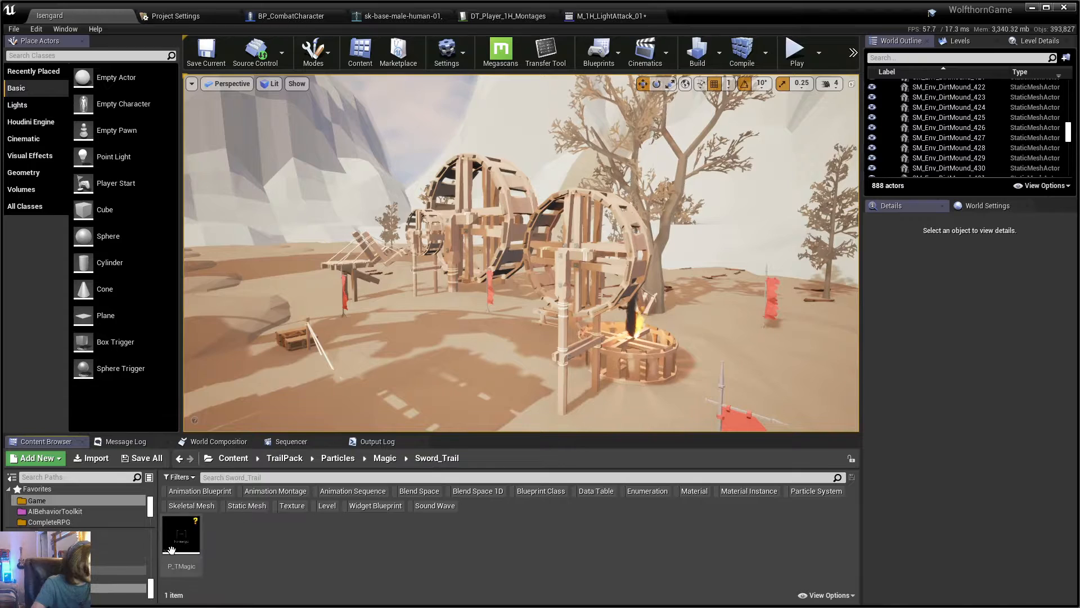
{"action": "left_click", "coordinate": [608, 16]}
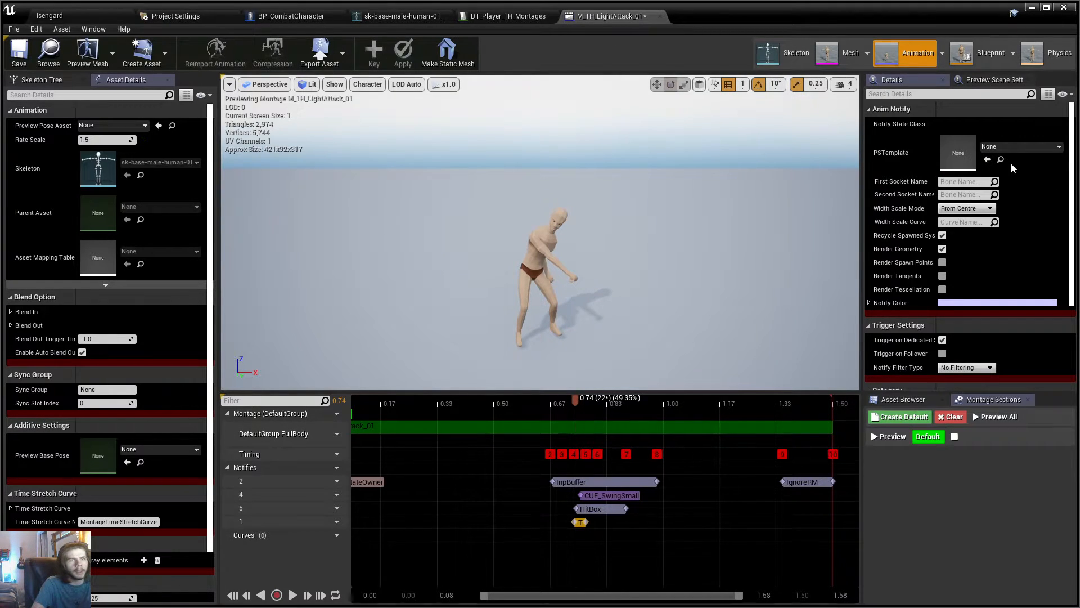
{"action": "mouse_move", "coordinate": [986, 159]}
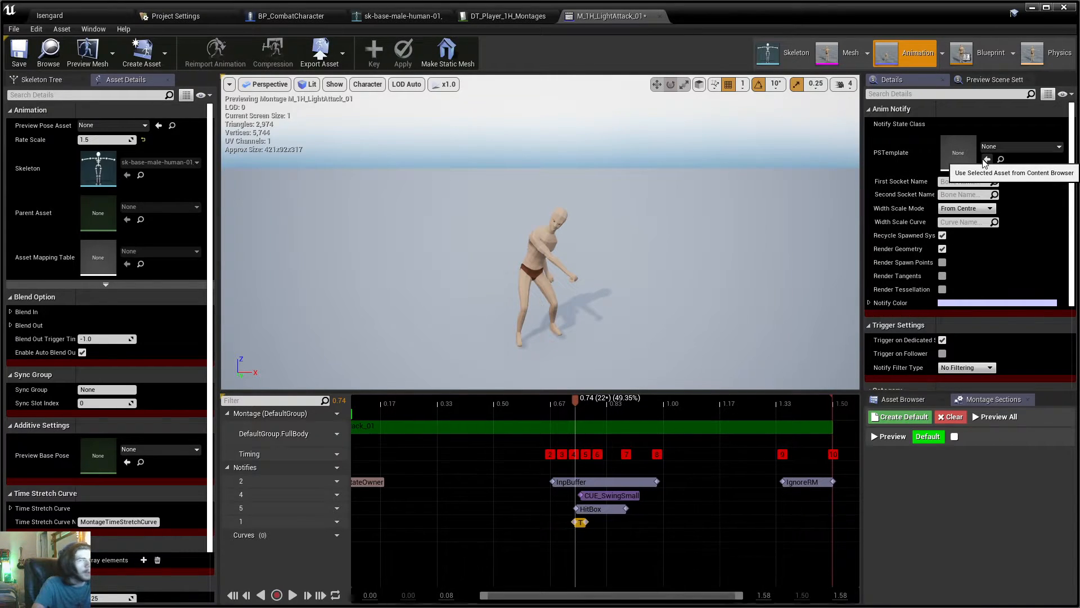
- Assign P_TMagic as the Trail notify's PSTemplate
{"action": "left_click", "coordinate": [1020, 147]}
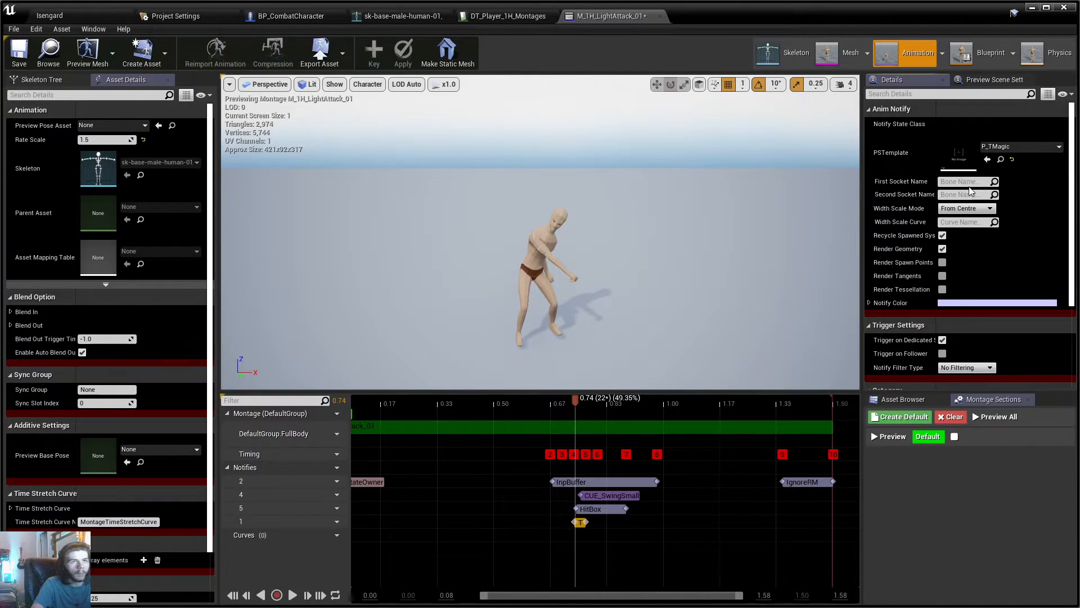
{"action": "mouse_move", "coordinate": [958, 147]}
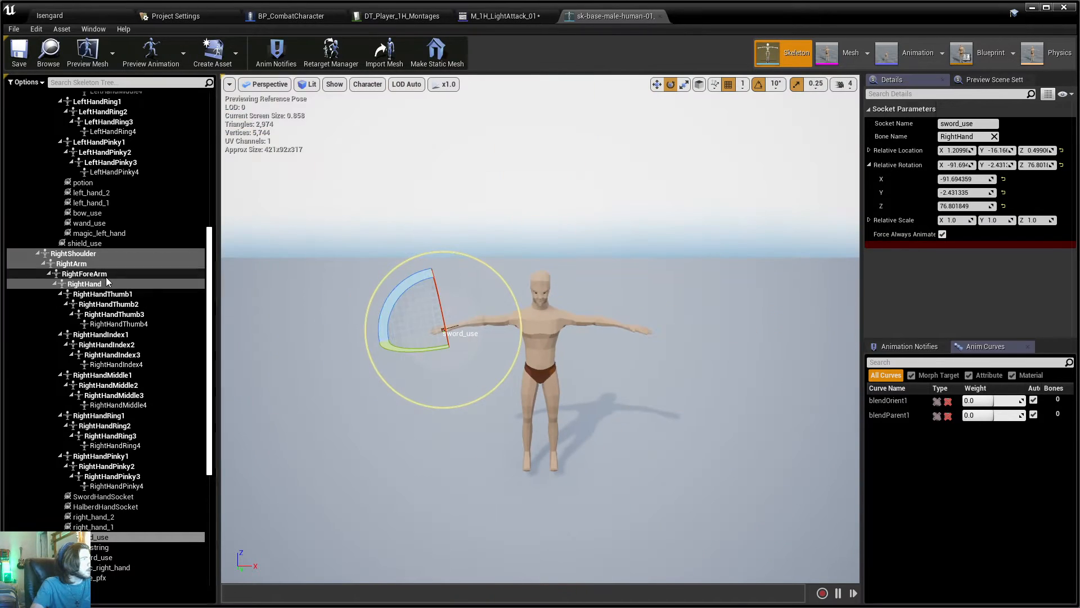
- Copy the sword_use socket from the skeleton and set it as the Trail's Second Socket Name
{"action": "left_click", "coordinate": [85, 283]}
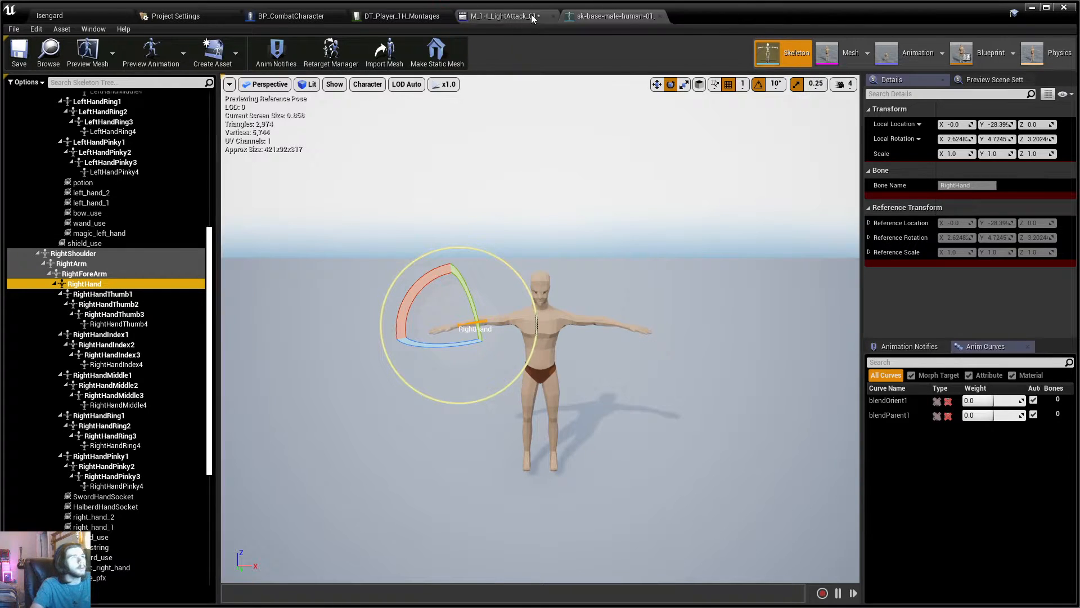
{"action": "left_click", "coordinate": [917, 53]}
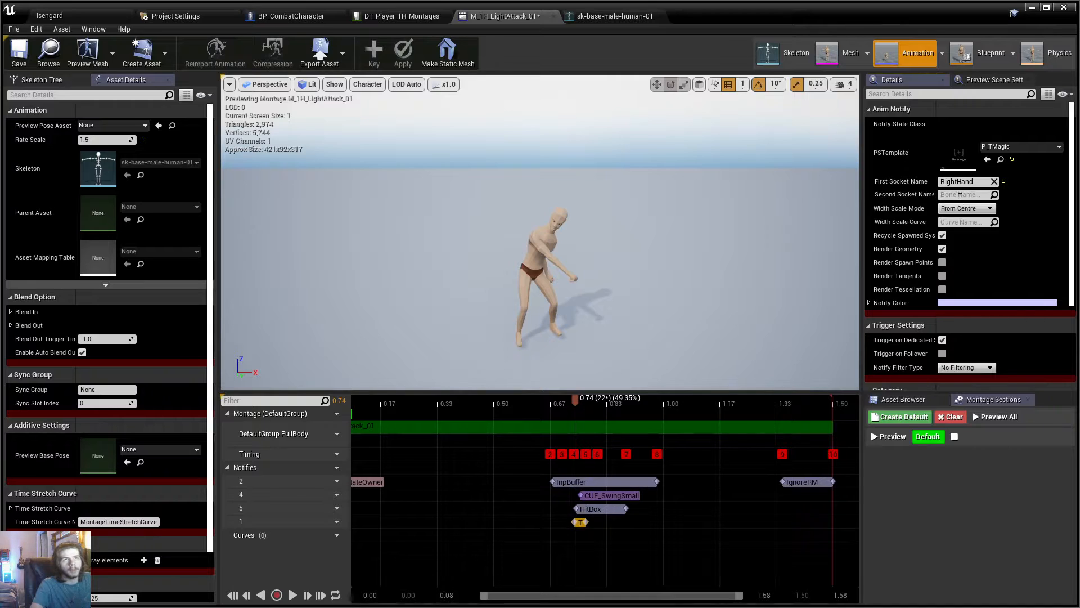
{"action": "mouse_move", "coordinate": [611, 16]}
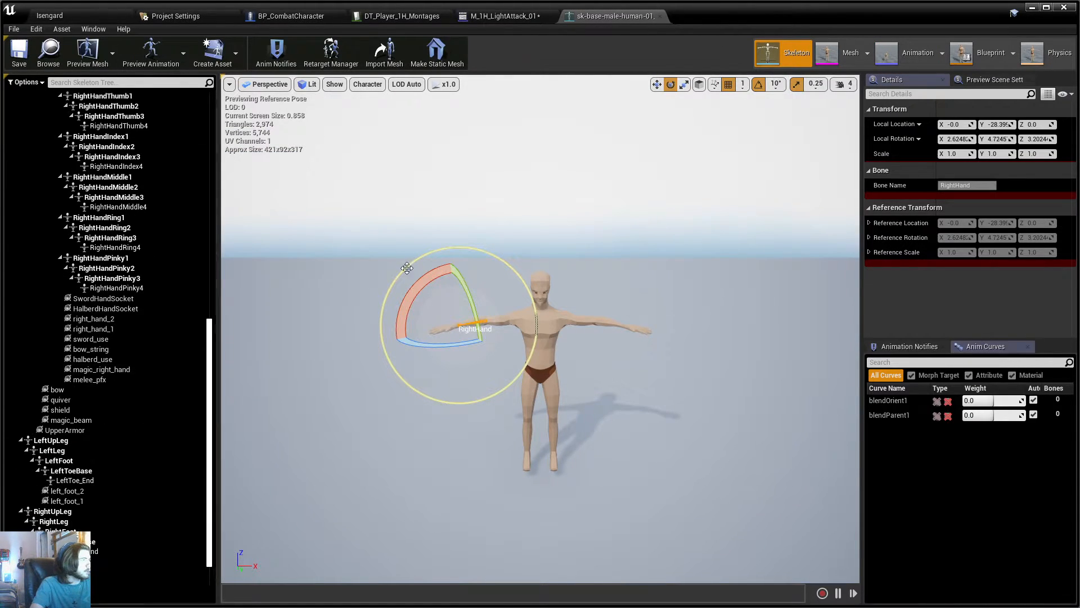
{"action": "right_click", "coordinate": [90, 338]}
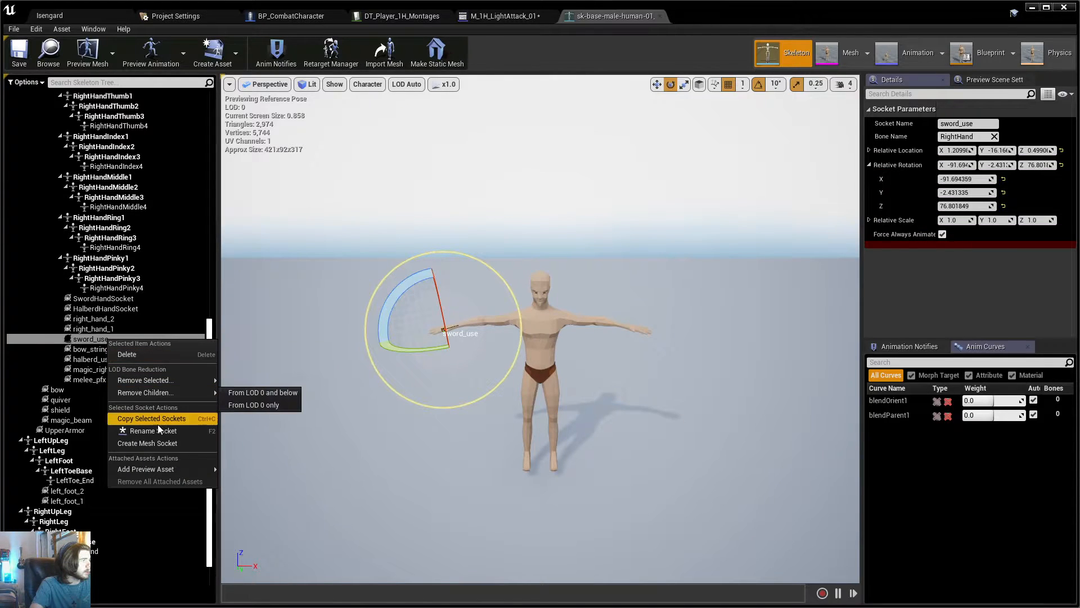
{"action": "left_click", "coordinate": [152, 418]}
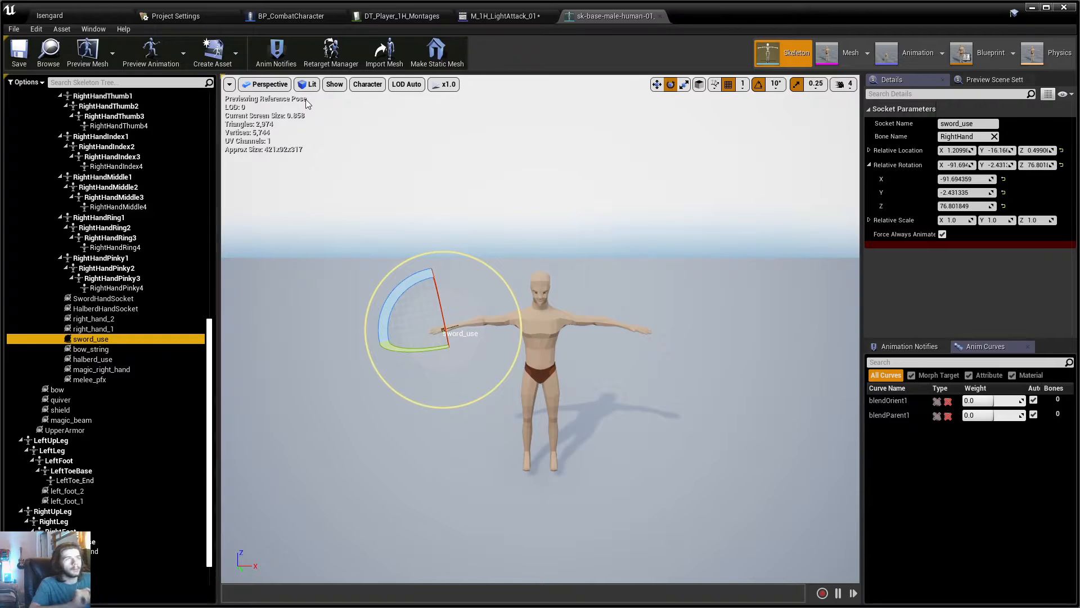
{"action": "left_click", "coordinate": [503, 16]}
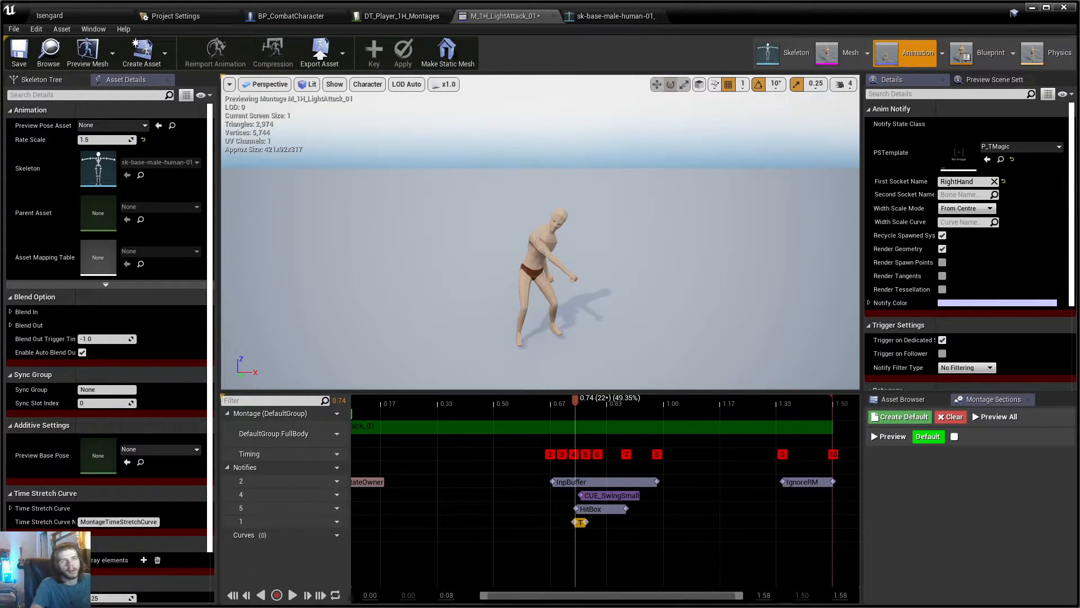
{"action": "right_click", "coordinate": [964, 181]}
{"action": "type", "text": "sword"}
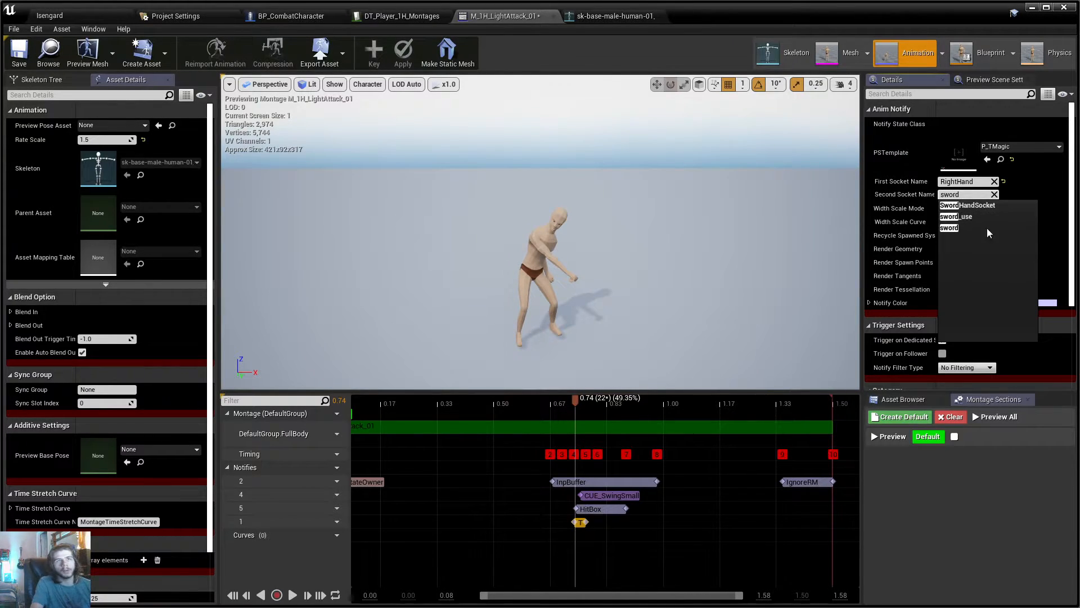
{"action": "left_click", "coordinate": [954, 216]}
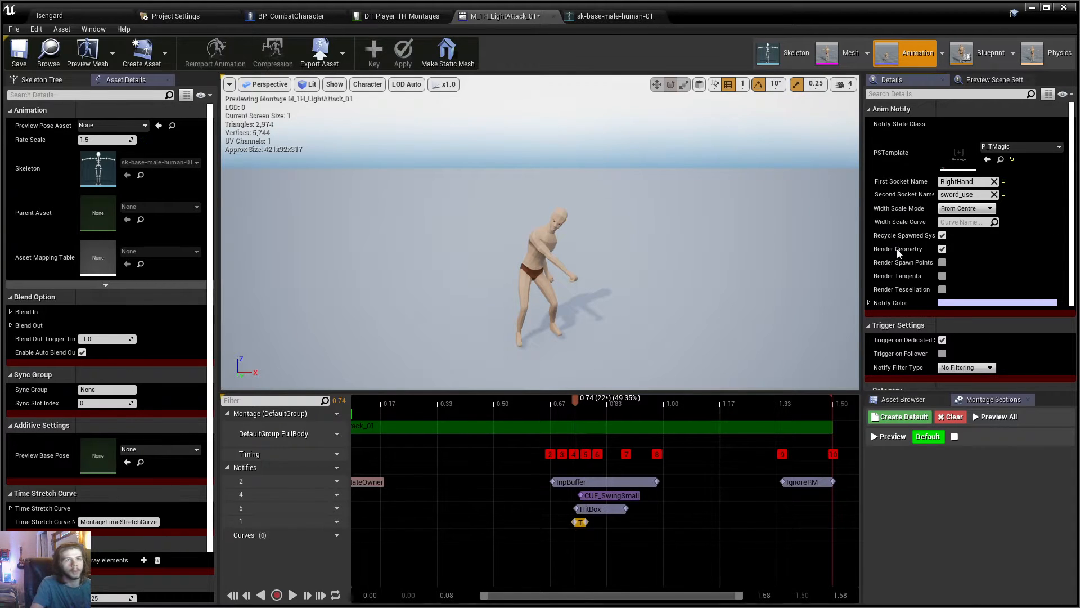
{"action": "mouse_move", "coordinate": [928, 274]}
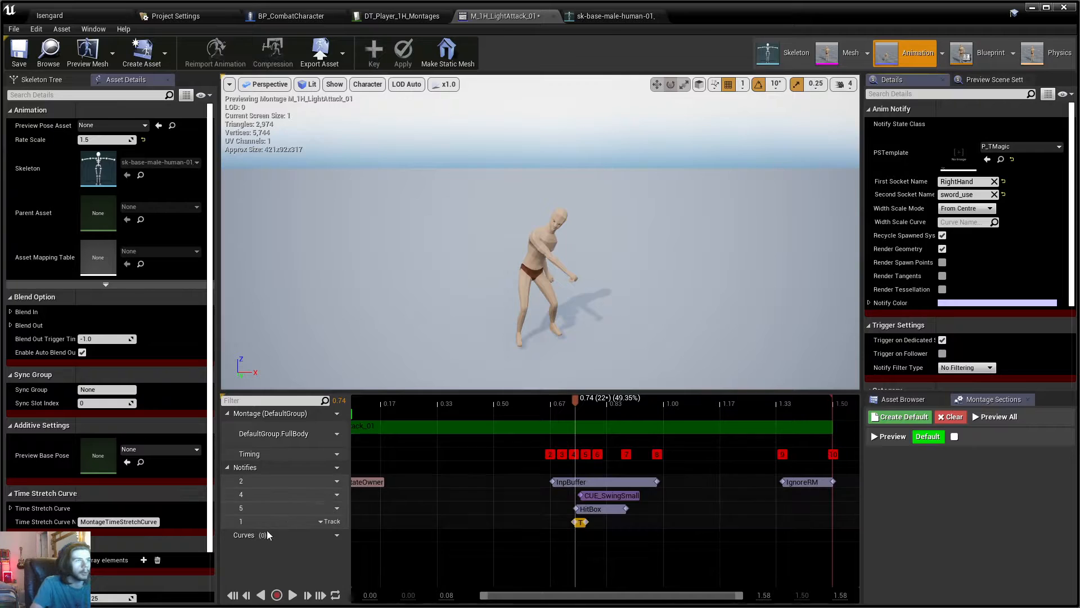
- Stretch the Trail notify from 0.74 s to the montage end and preview playback
{"action": "left_click", "coordinate": [291, 595]}
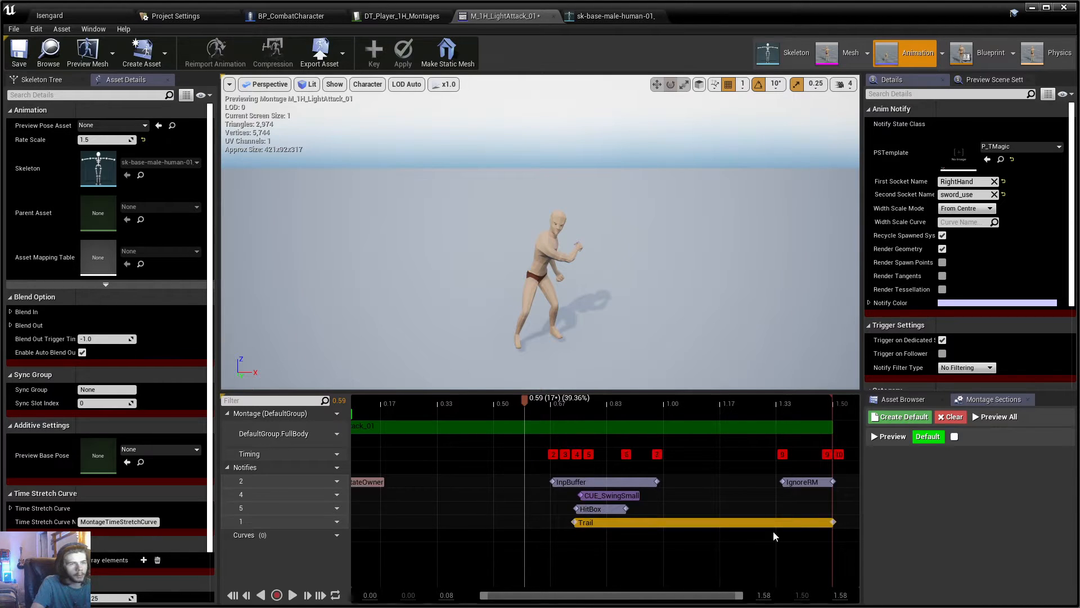
{"action": "left_click", "coordinate": [291, 594]}
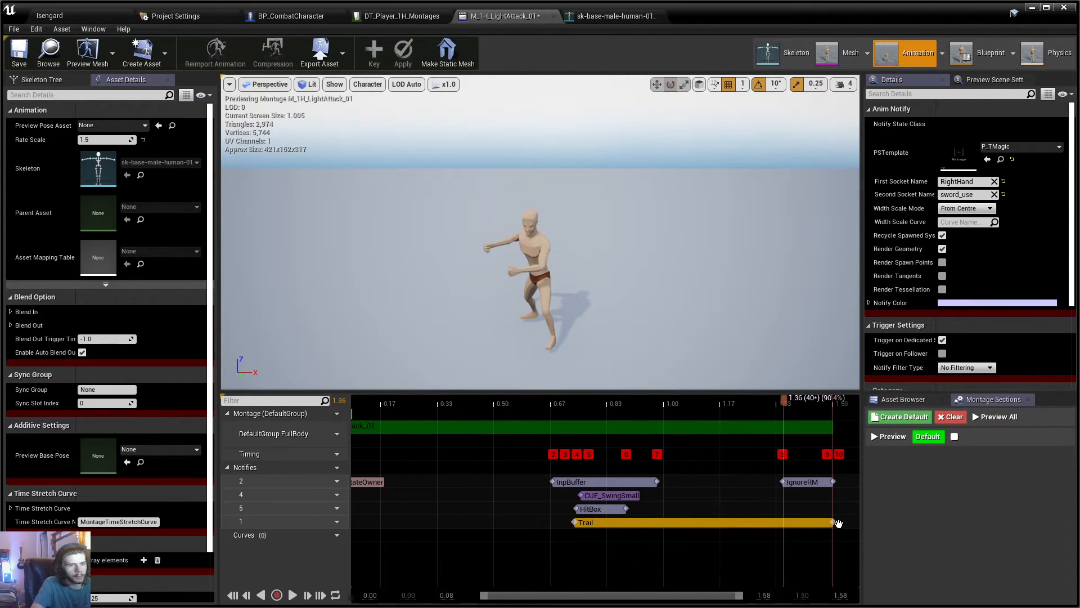
{"action": "left_click_drag", "start_coordinate": [839, 522], "coordinate": [733, 522]}
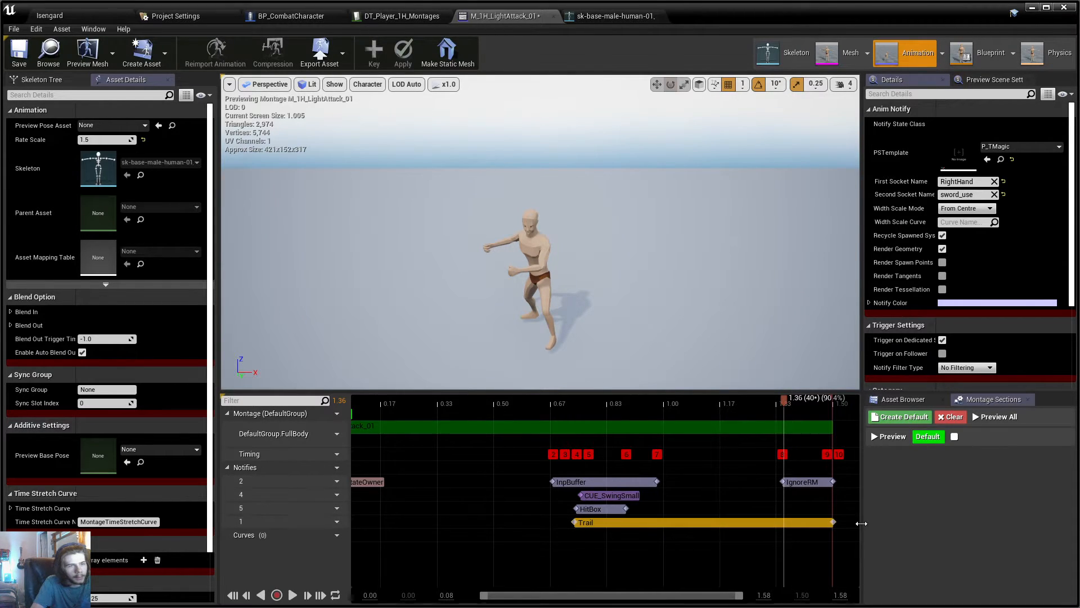
{"action": "mouse_move", "coordinate": [577, 529]}
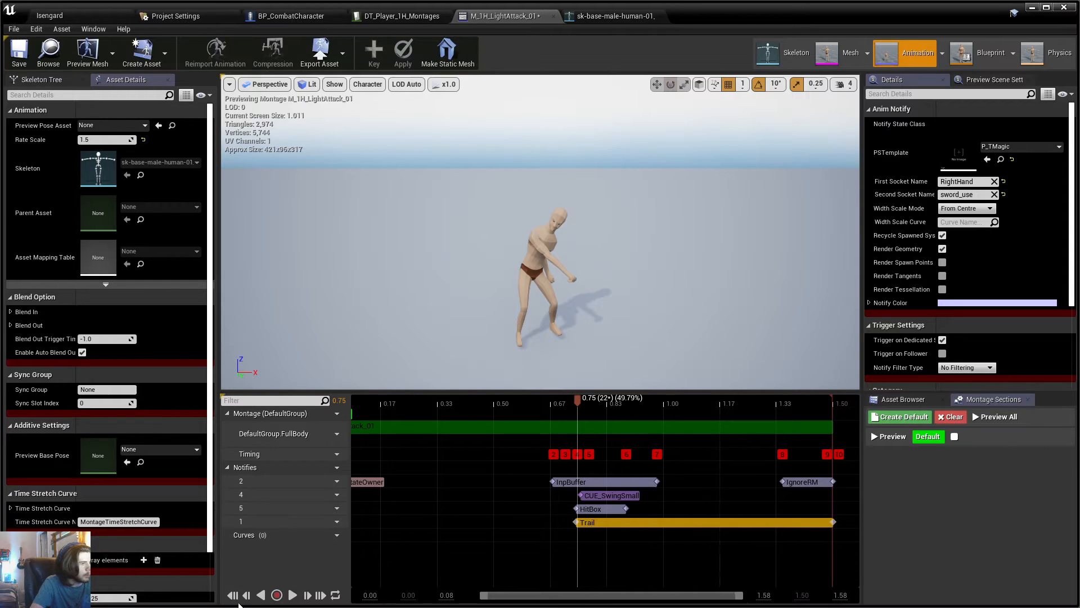
{"action": "left_click", "coordinate": [292, 595]}
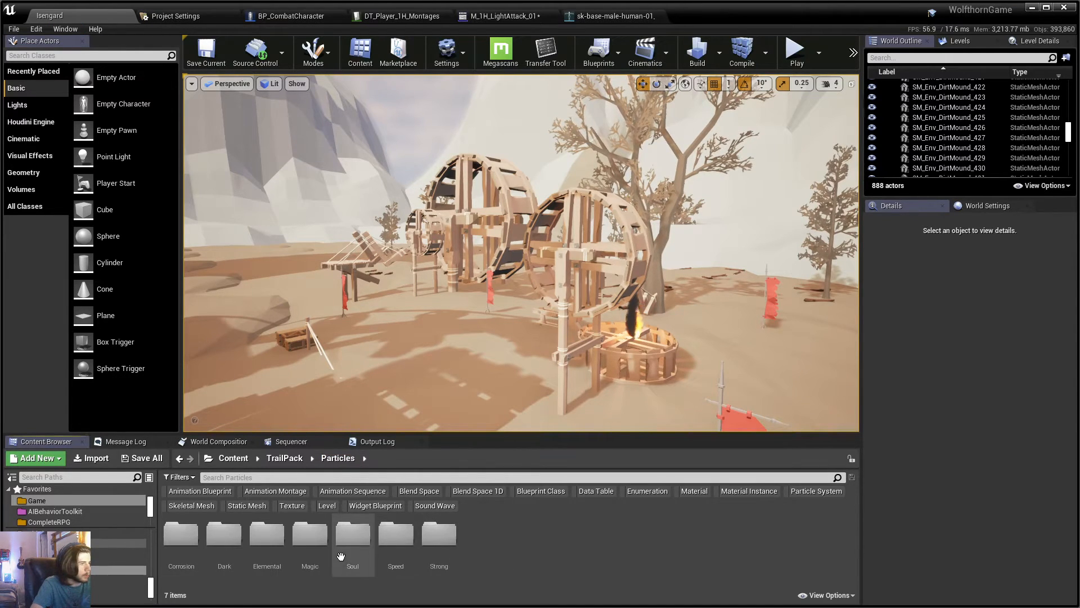
- Open the Soul Sword_Trail folder and bring up P_SoulTwiTrail with its Core, Below and Above emitters
{"action": "double_click", "coordinate": [352, 534]}
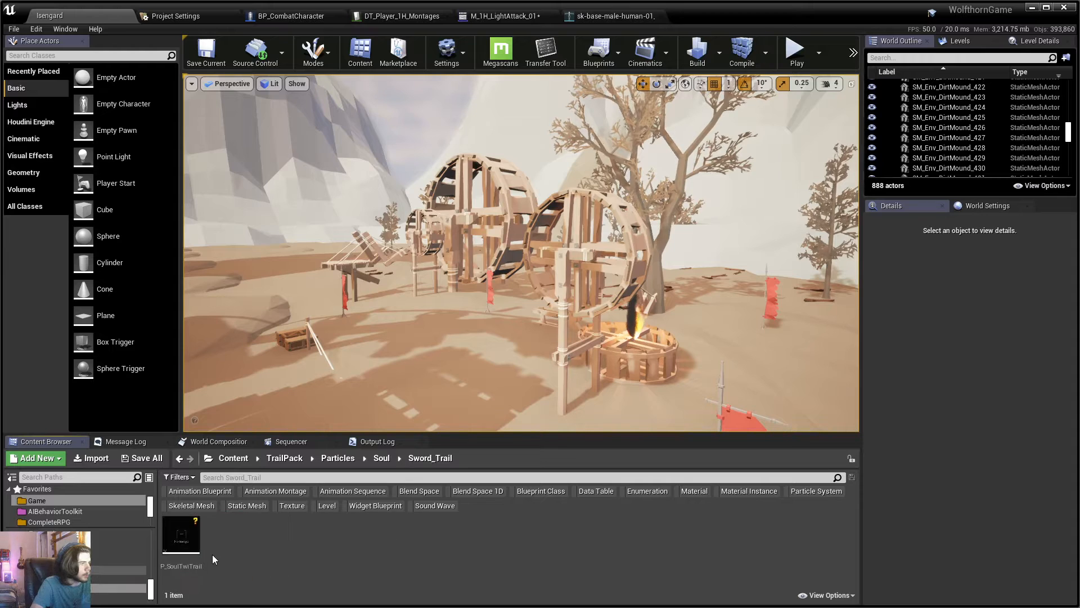
{"action": "left_click", "coordinate": [611, 15]}
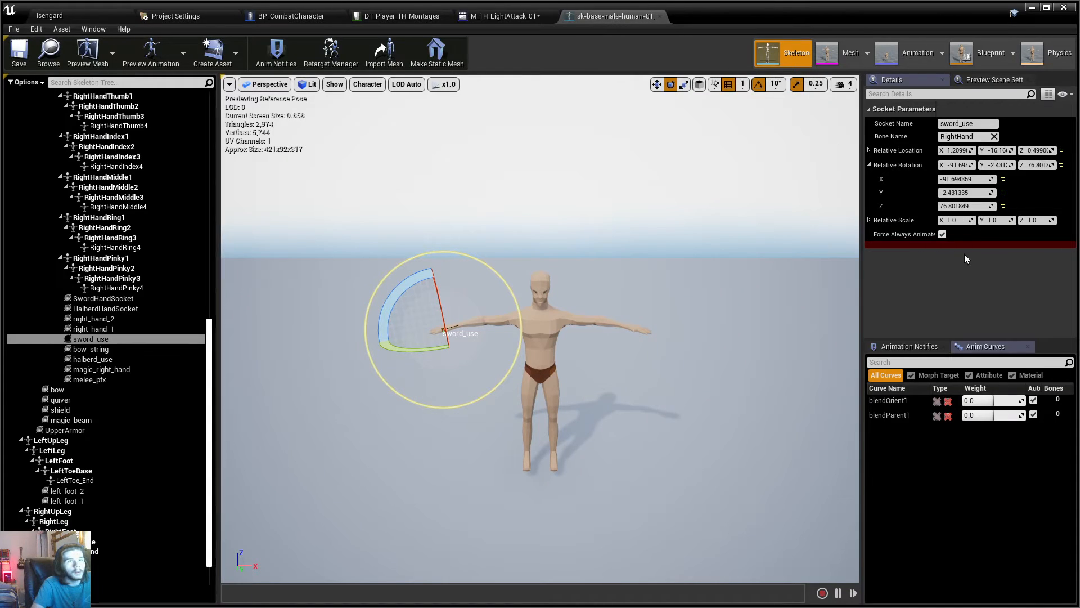
{"action": "left_click", "coordinate": [501, 16]}
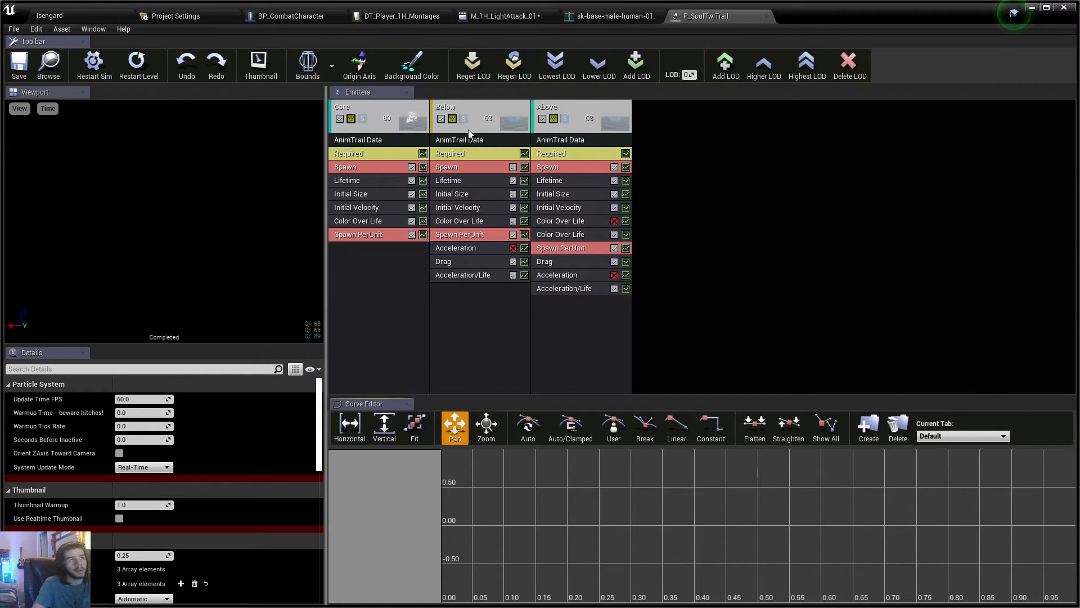
{"action": "mouse_move", "coordinate": [478, 139]}
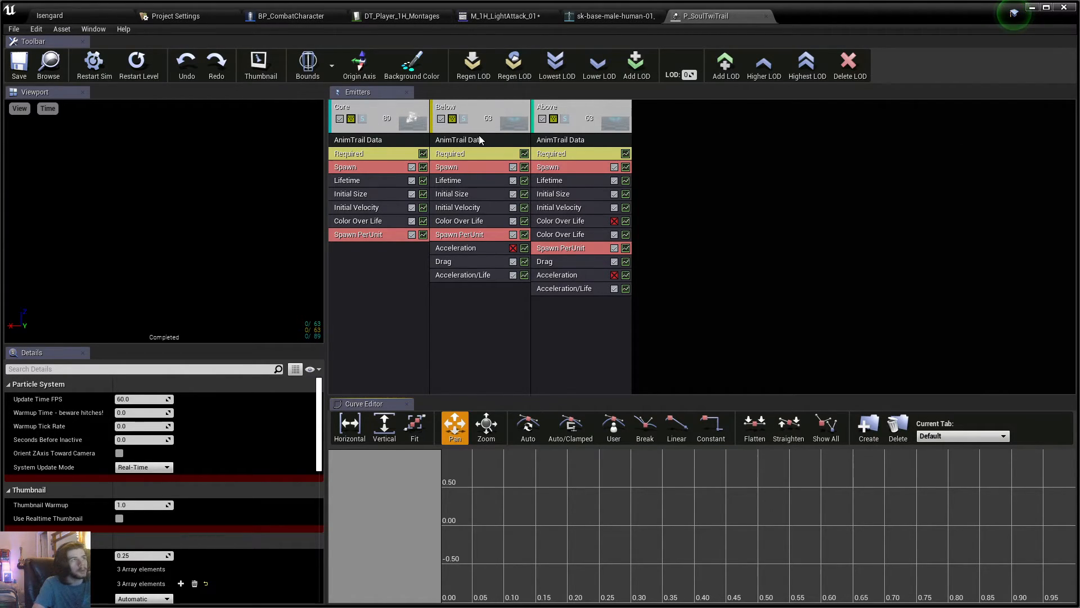
- Inspect the Core emitter's Trail settings in P_SoulTwiTrail, then close the particle system
{"action": "left_click", "coordinate": [358, 138]}
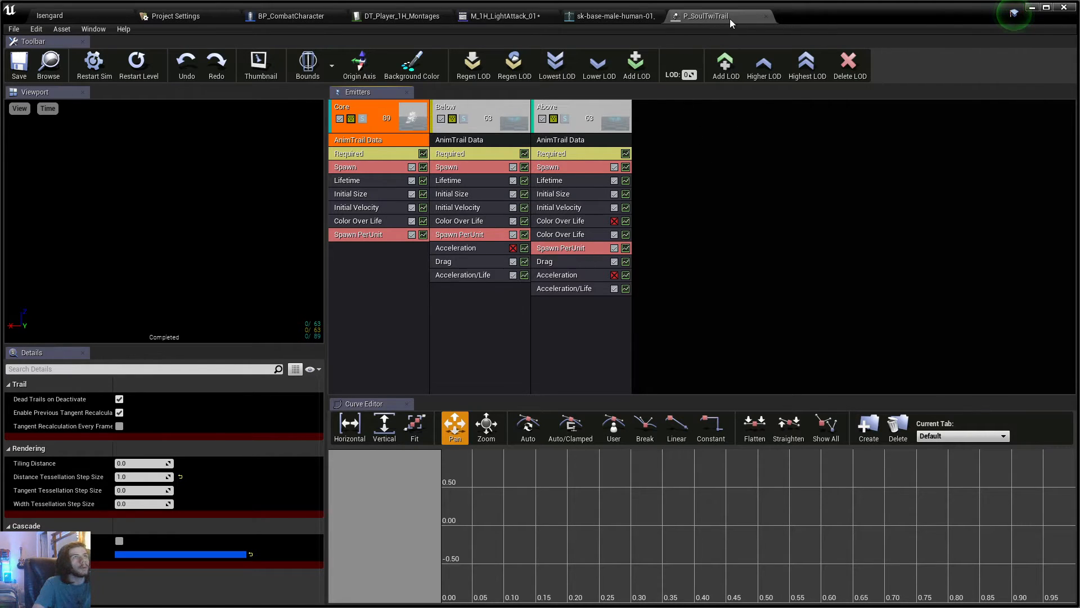
{"action": "left_click", "coordinate": [608, 15]}
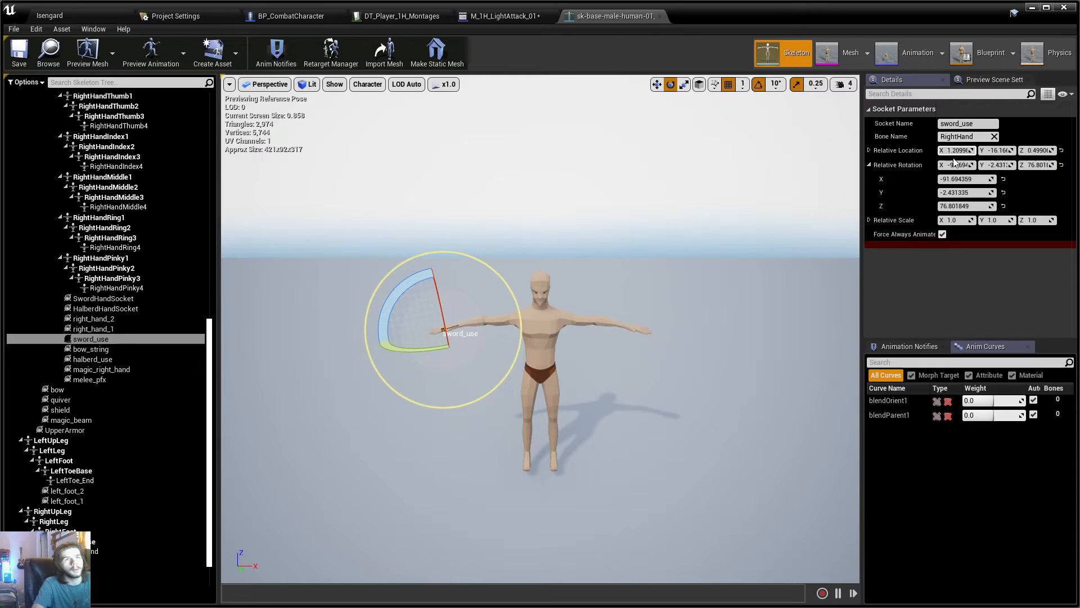
- Return to M_1H_LightAttack_01 and preview the montage with the P_SoulTwiTrail trail
{"action": "left_click", "coordinate": [501, 16]}
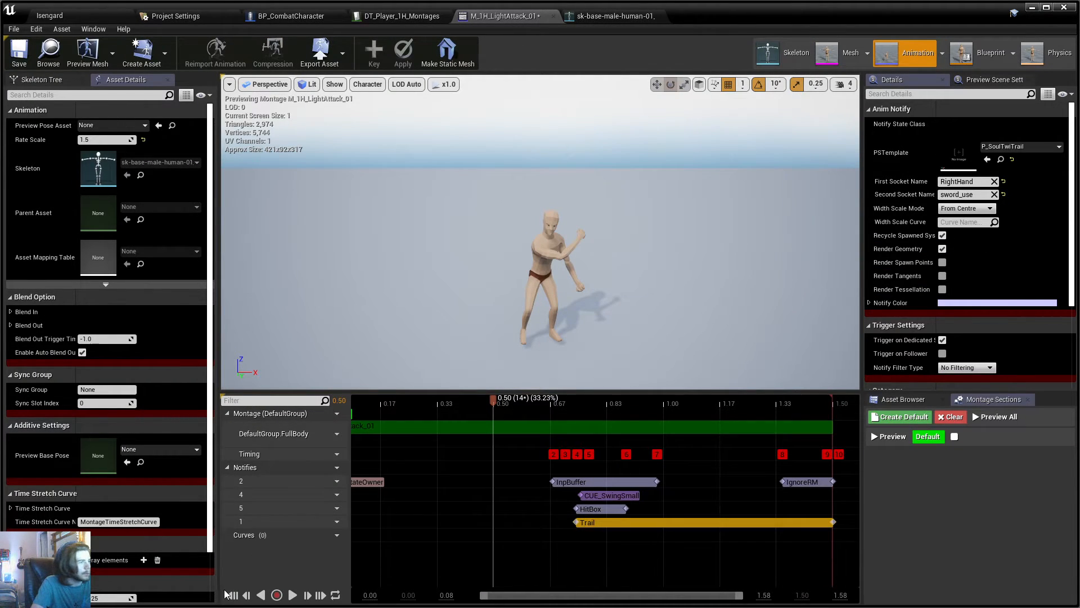
{"action": "left_click", "coordinate": [291, 594]}
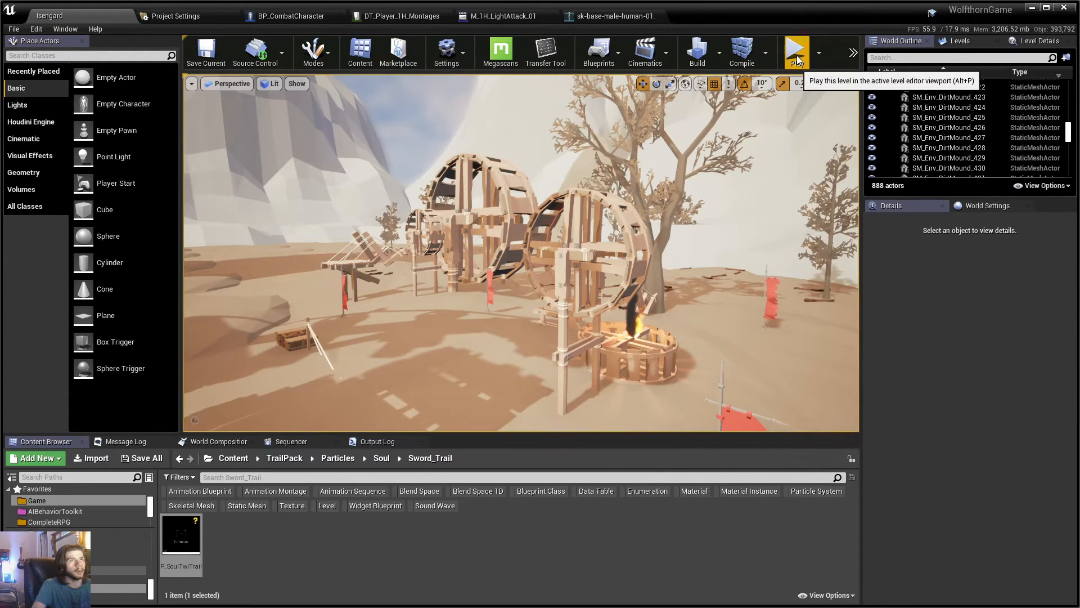
- Start a Play In Editor session to try the sword trail in game
{"action": "left_click", "coordinate": [796, 52]}
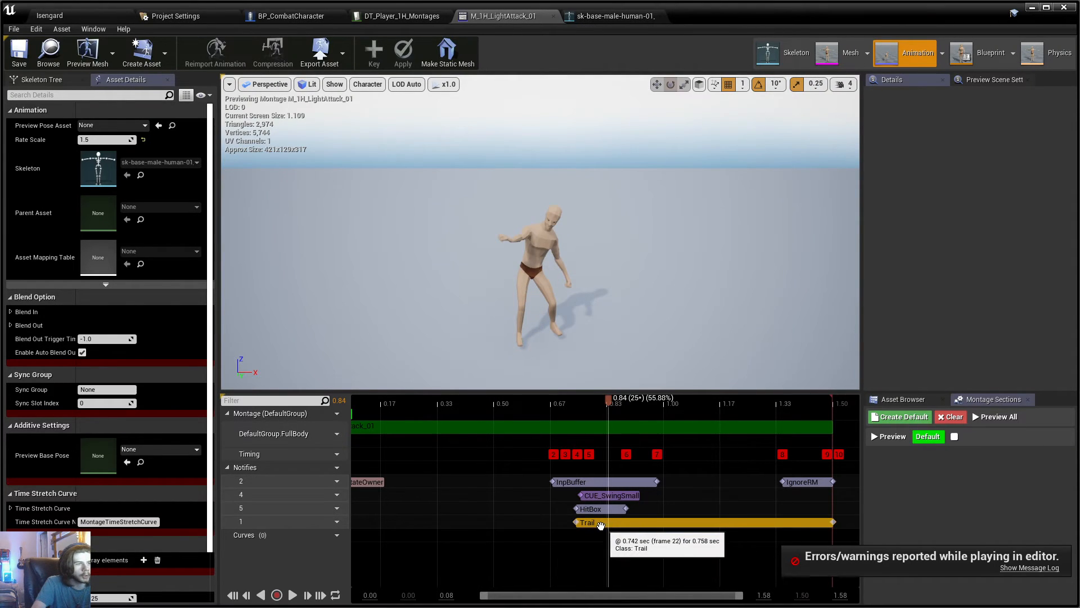
- Toggle the Trail notify's Render Spawn Points while previewing, then view the play-session errors
{"action": "left_click", "coordinate": [588, 522]}
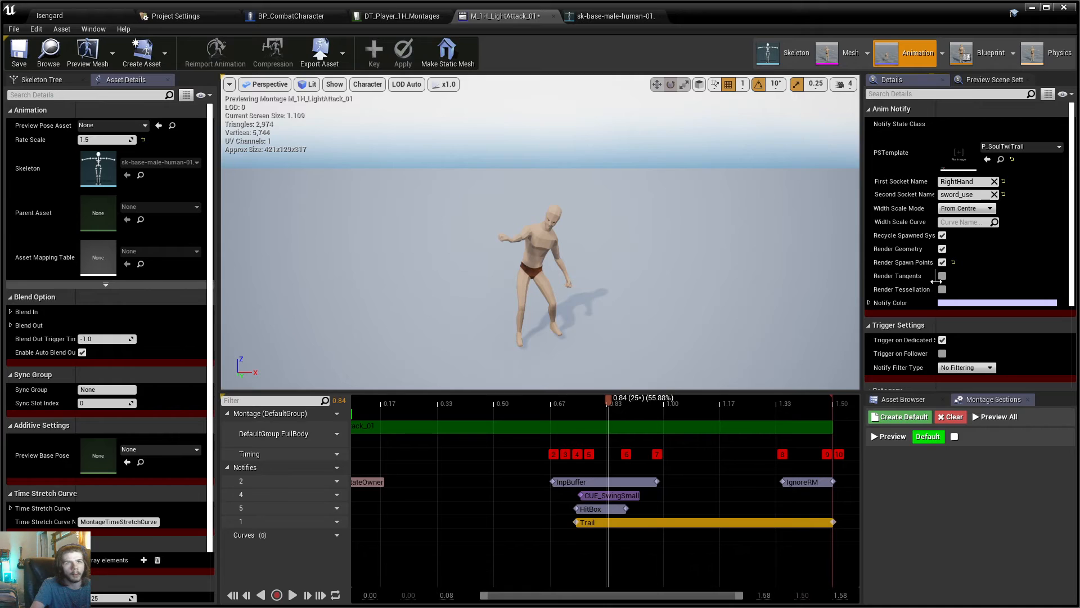
{"action": "left_click", "coordinate": [942, 275]}
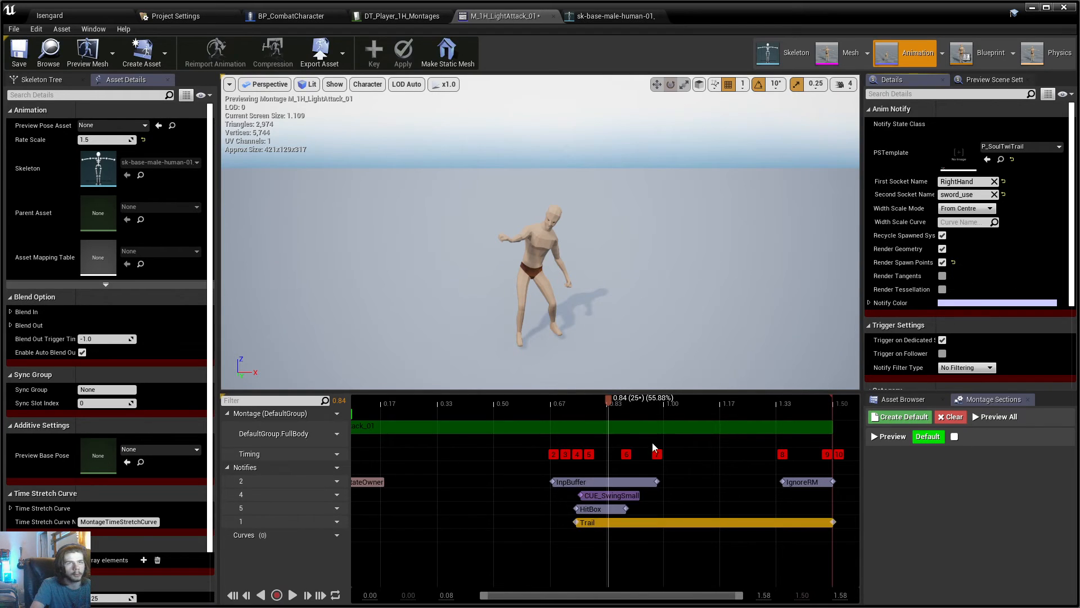
{"action": "left_click", "coordinate": [291, 594]}
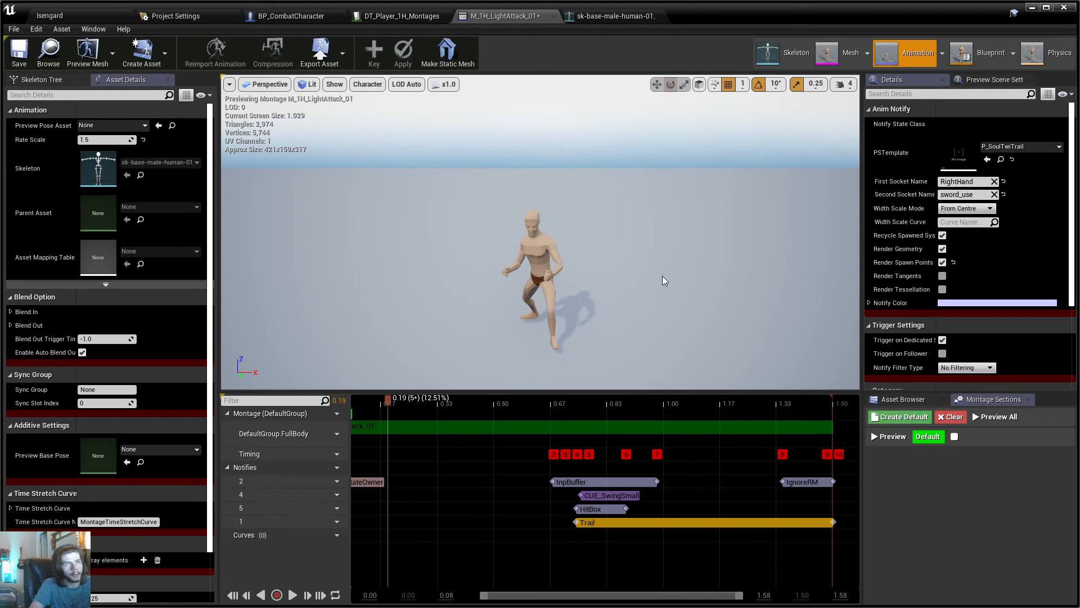
{"action": "mouse_move", "coordinate": [507, 271]}
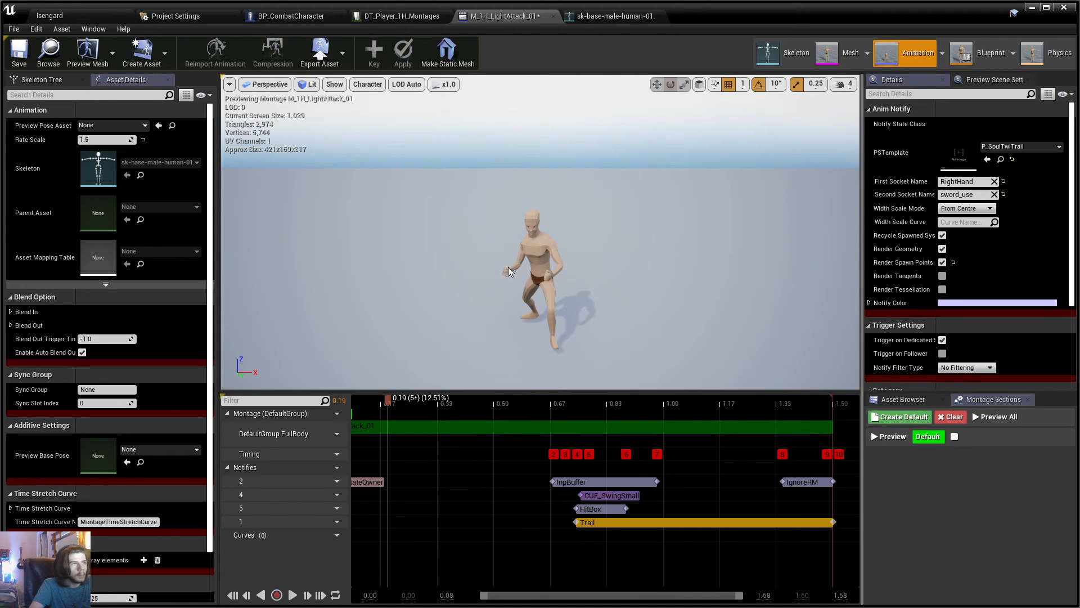
{"action": "mouse_move", "coordinate": [979, 253]}
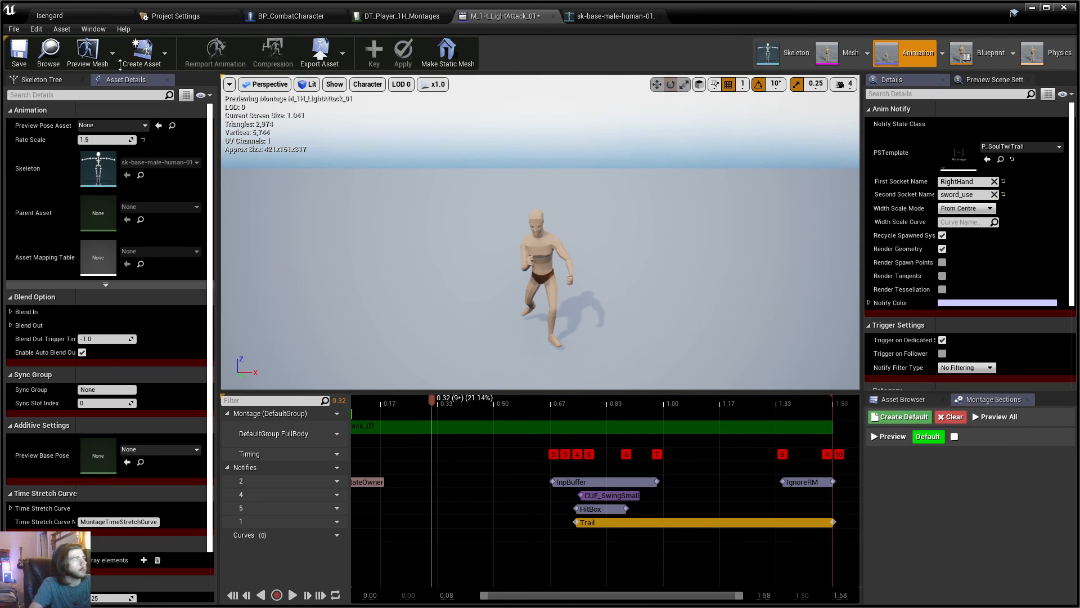
{"action": "left_click", "coordinate": [794, 46]}
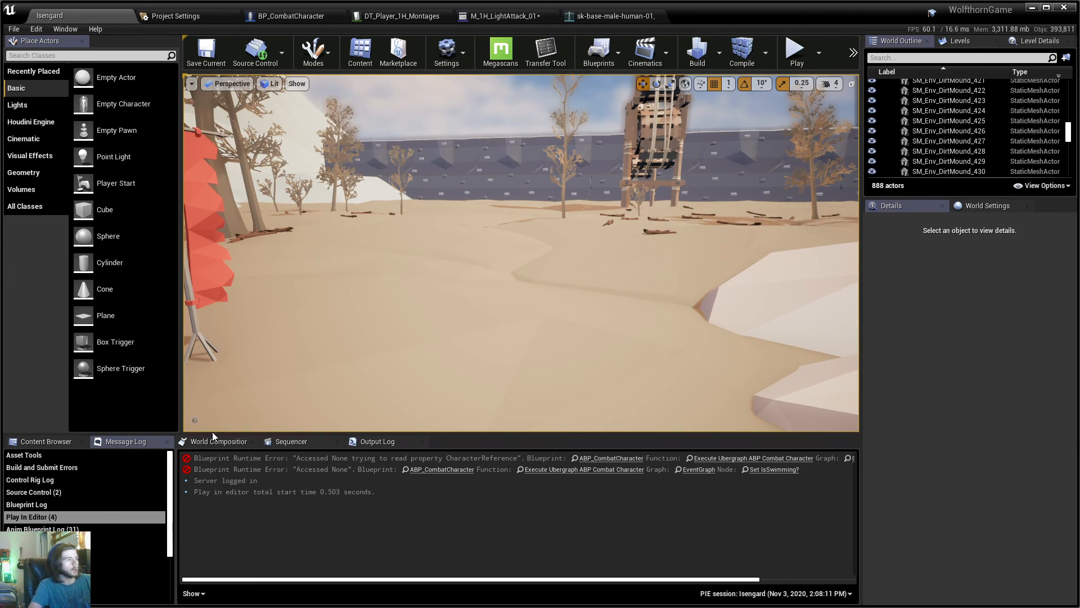